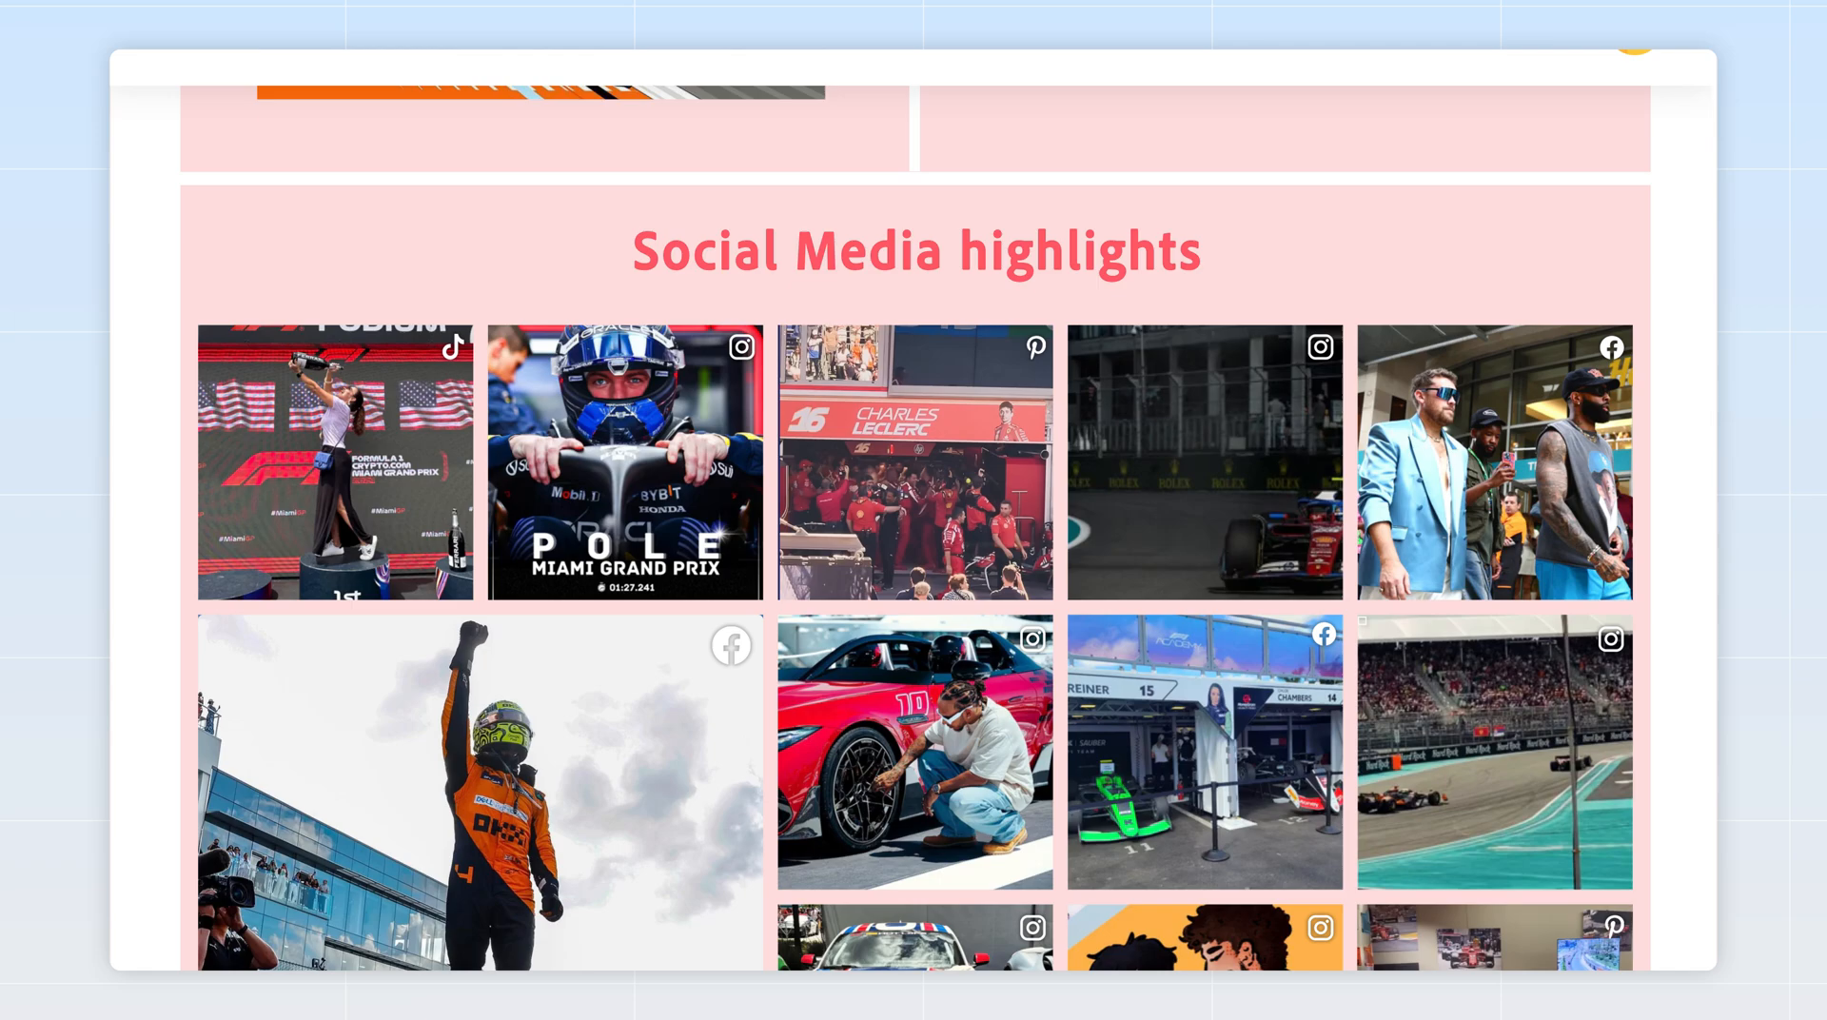
# - Sign up for a Tagembed account and start the Social Widget free trial
pyautogui.scroll(-3)
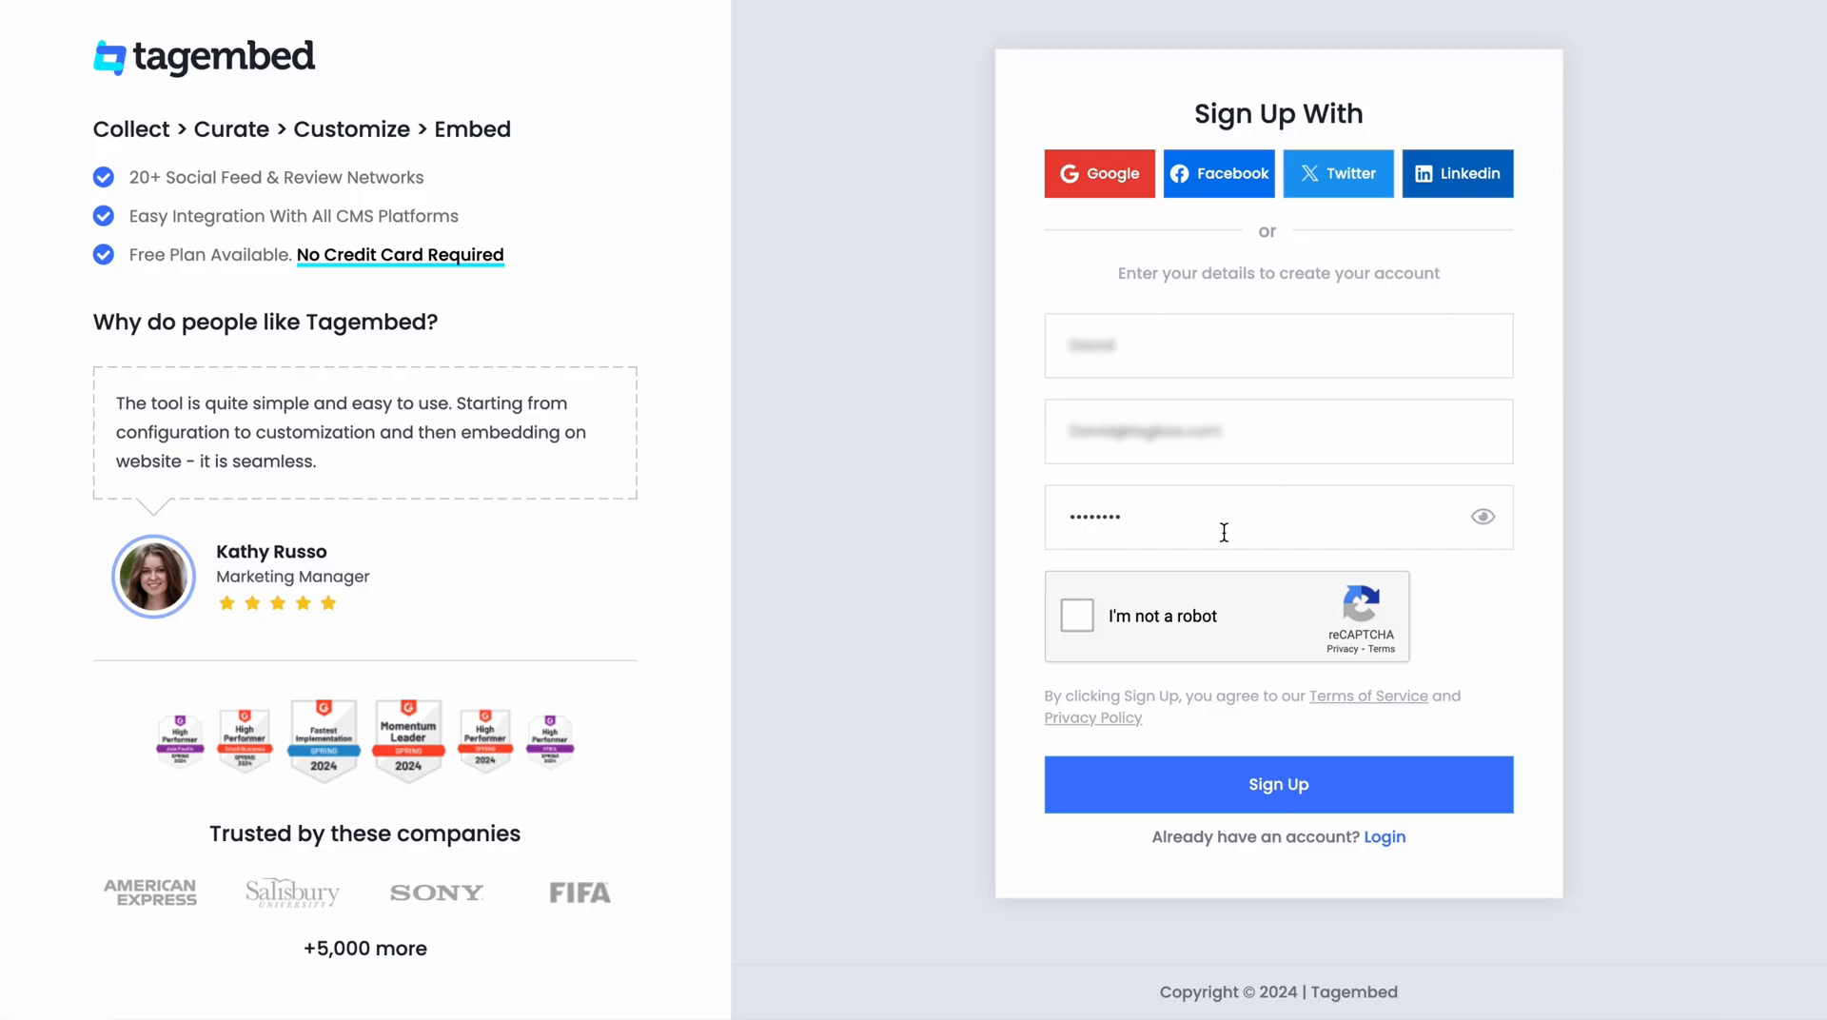
pyautogui.click(1075, 616)
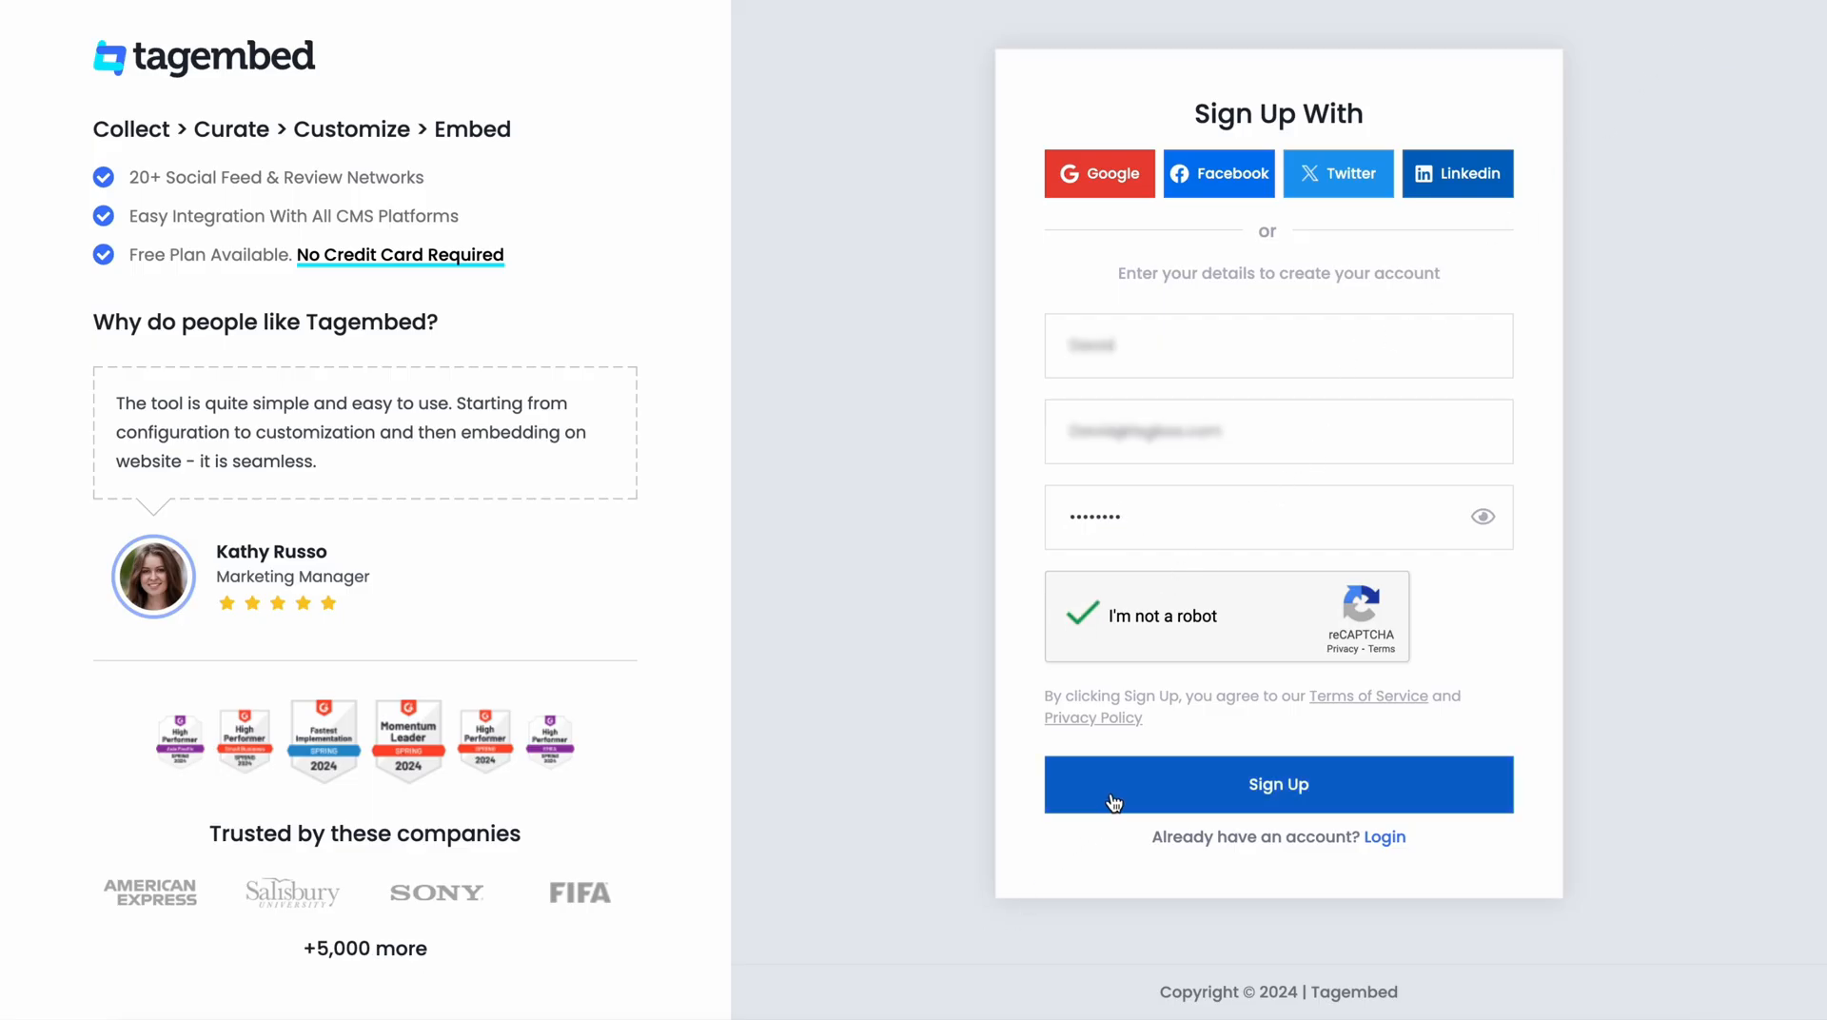
pyautogui.click(1278, 783)
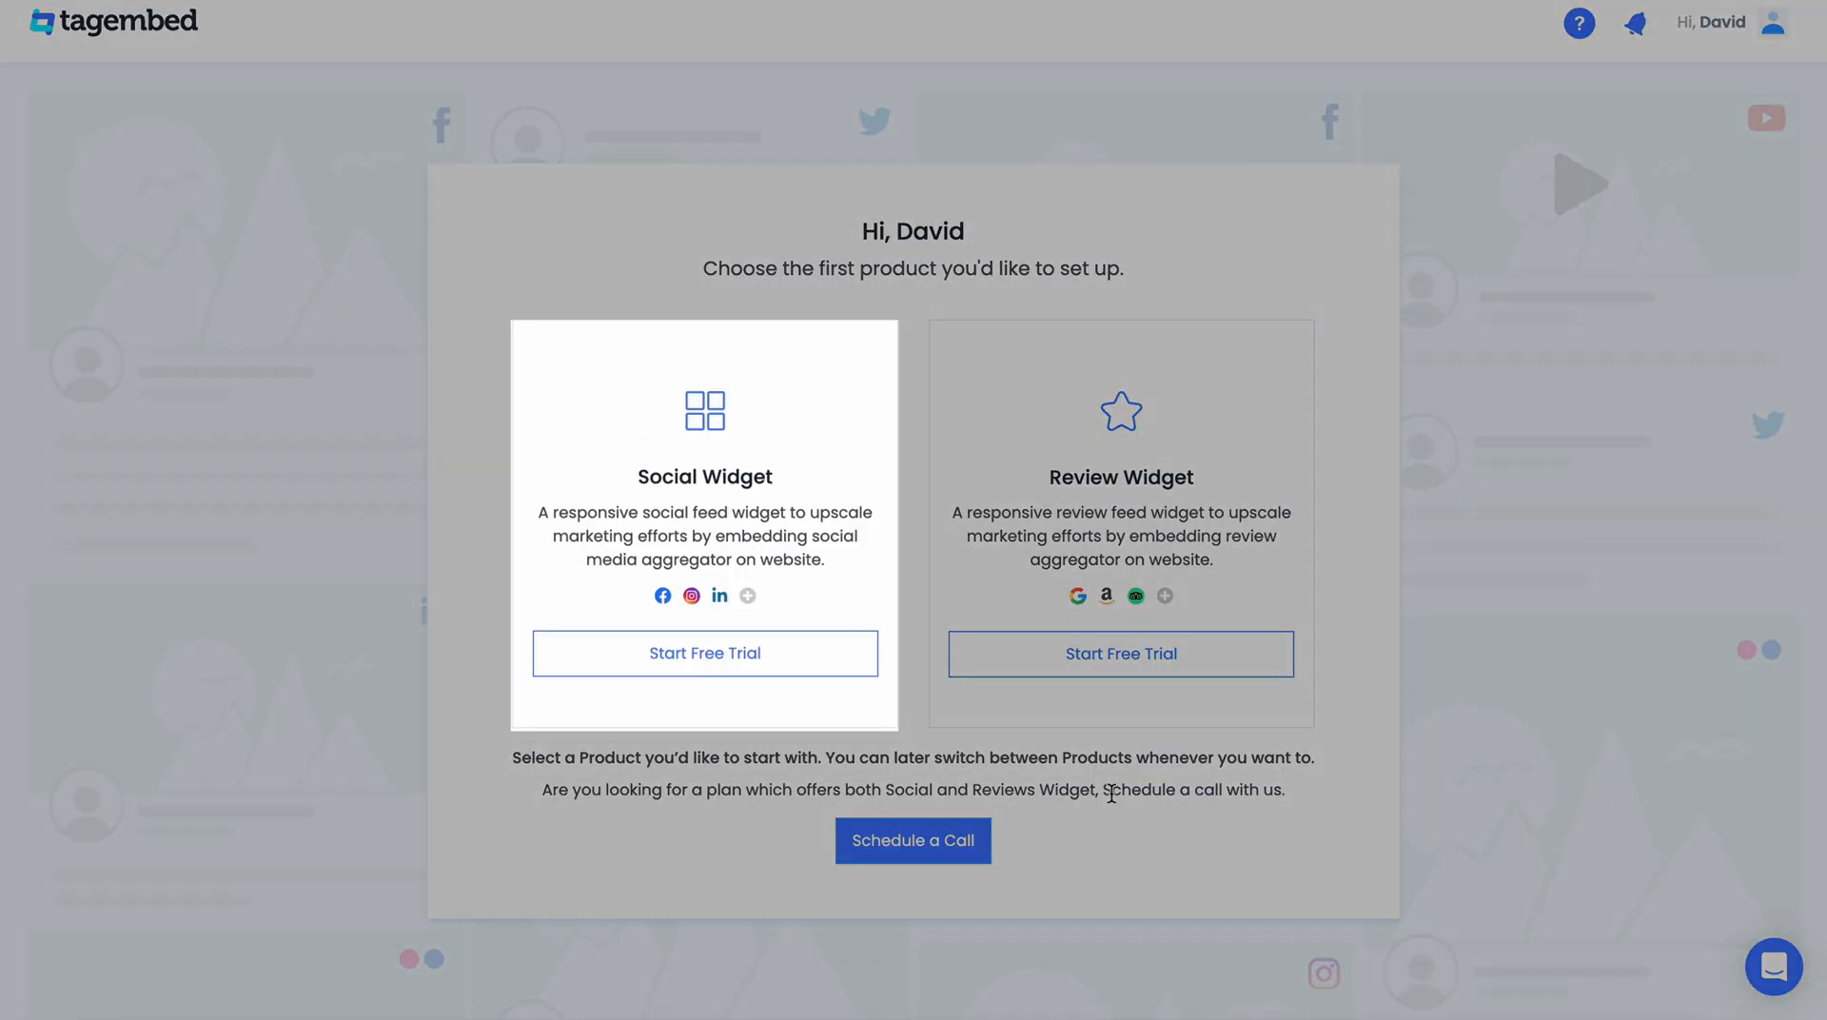
pyautogui.click(704, 652)
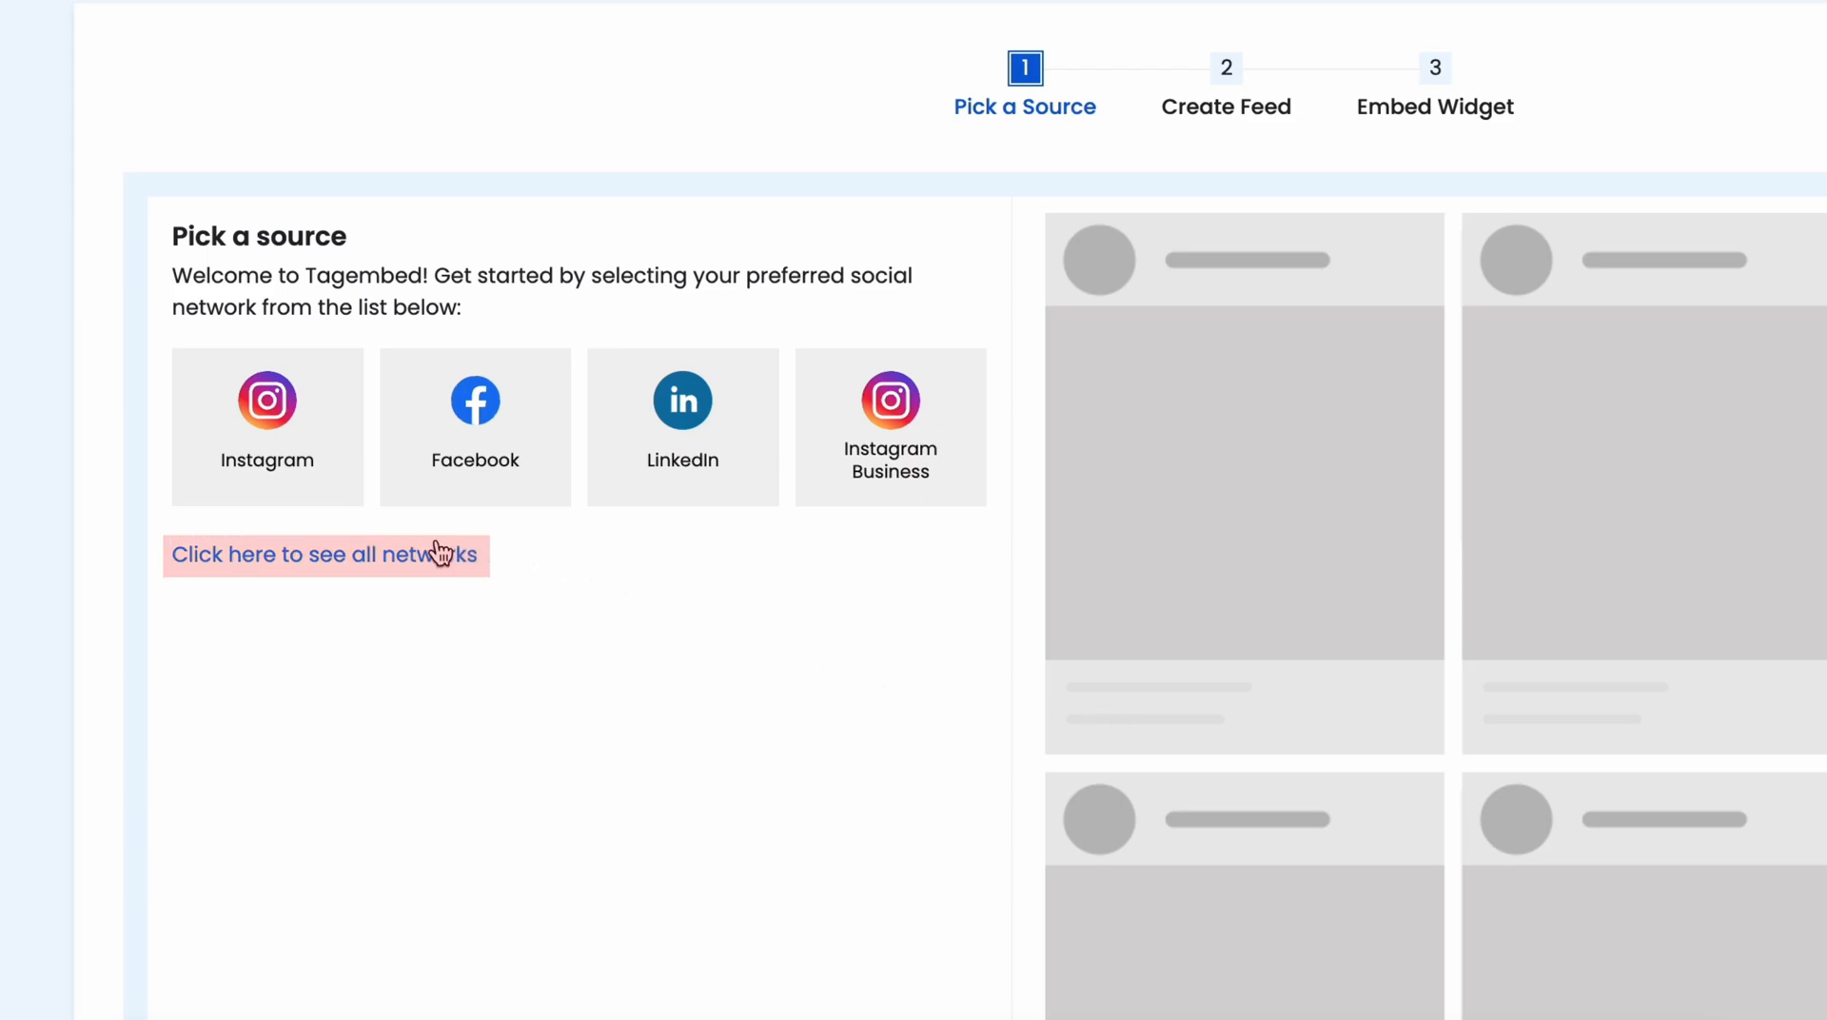
# - Create a Twitter hashtag feed for 'f1livestream' from the full networks list
pyautogui.click(323, 554)
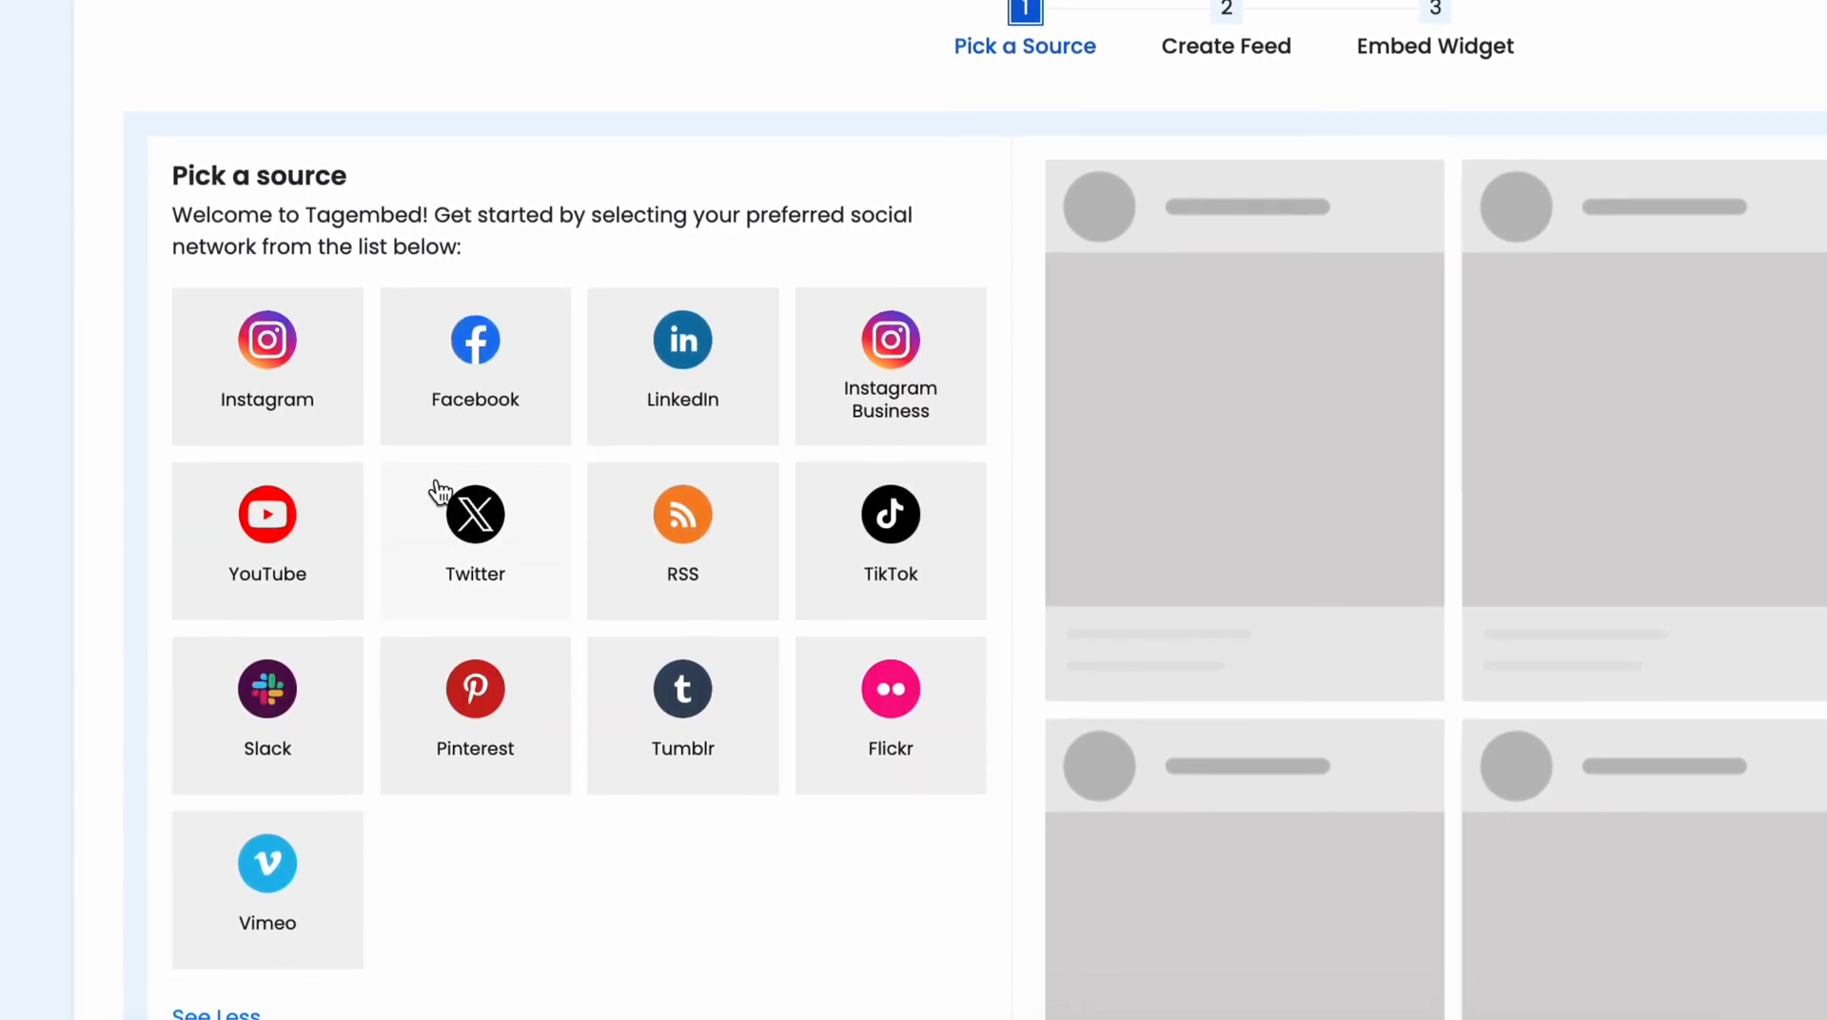
pyautogui.click(474, 513)
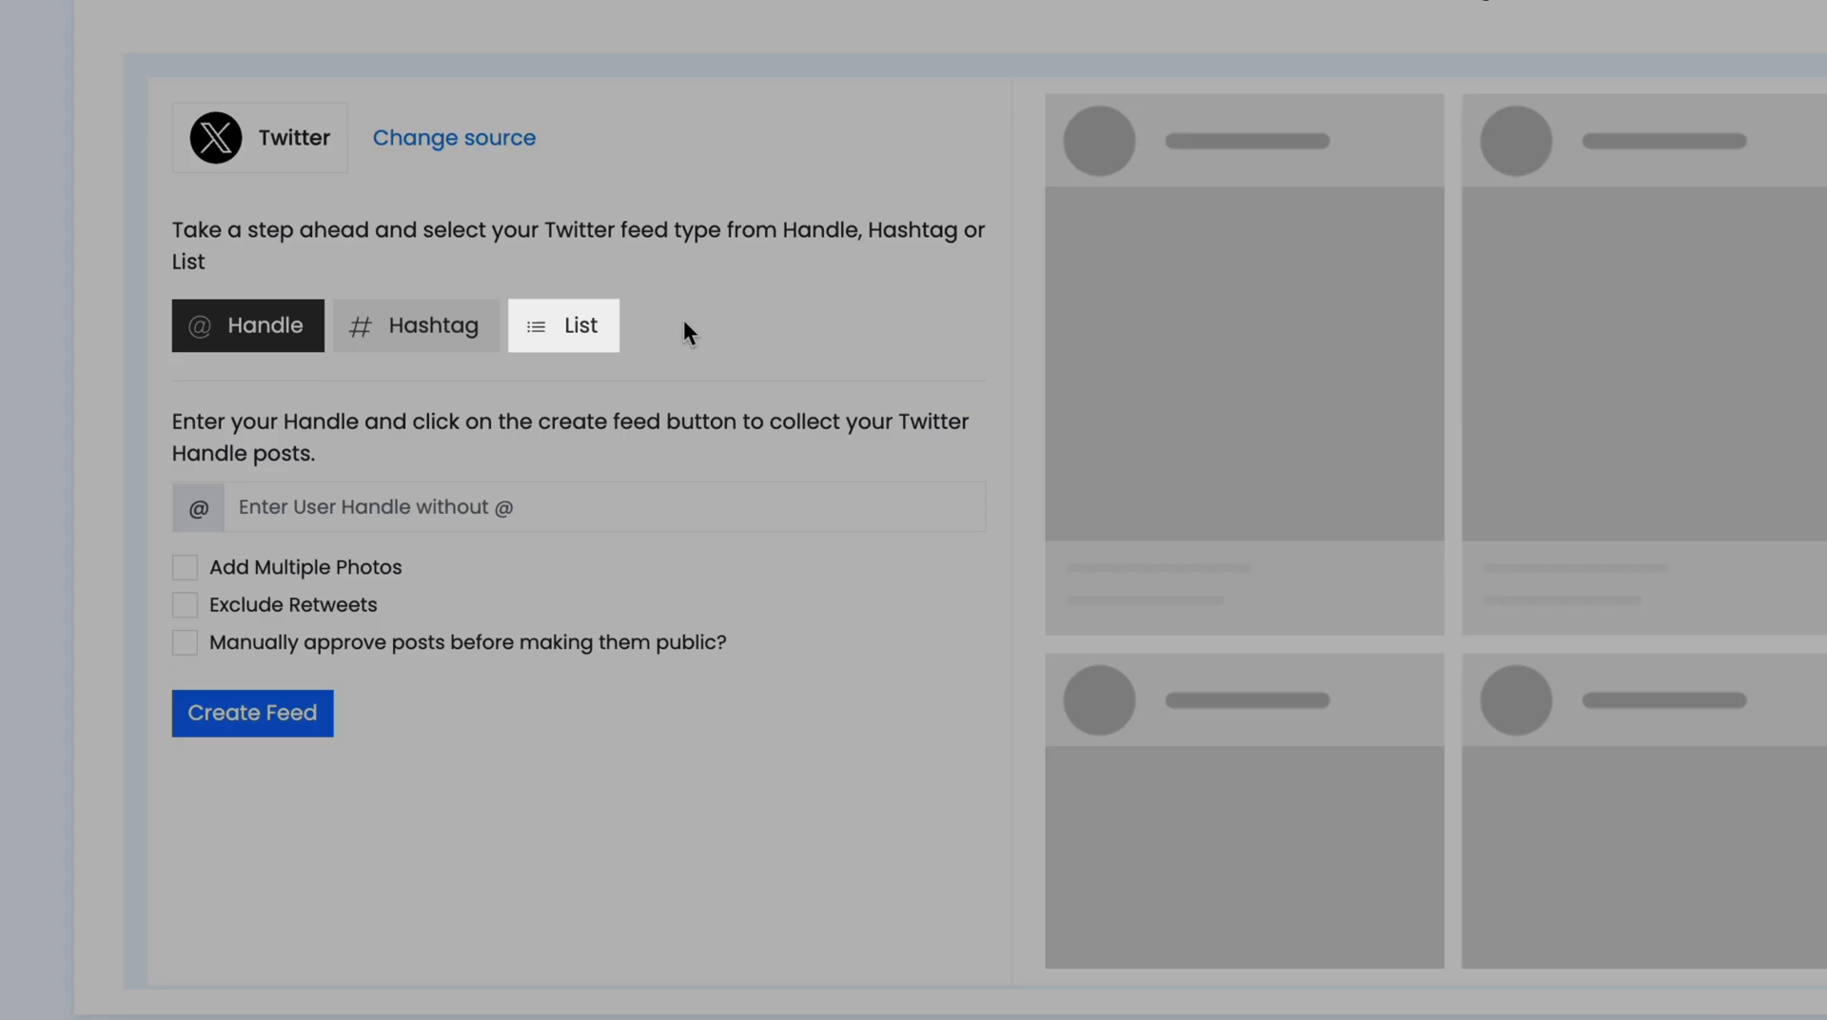
pyautogui.click(416, 326)
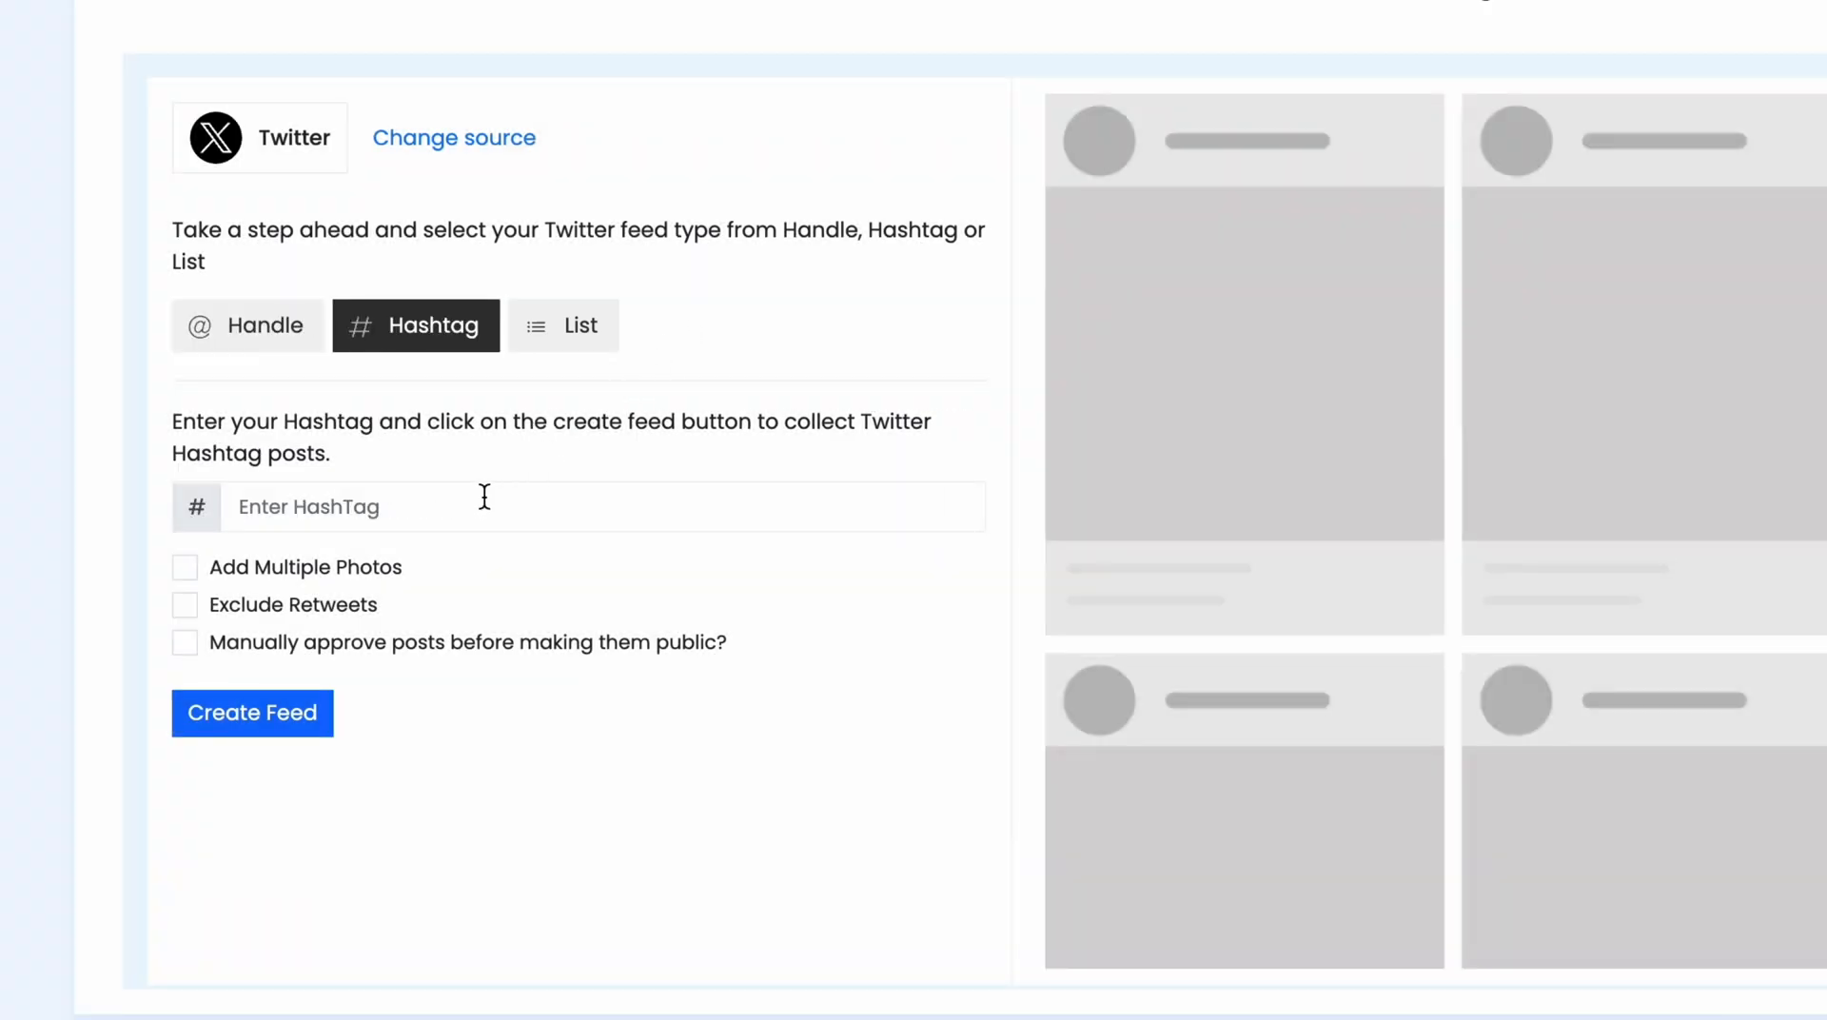
pyautogui.write('f1livestream')
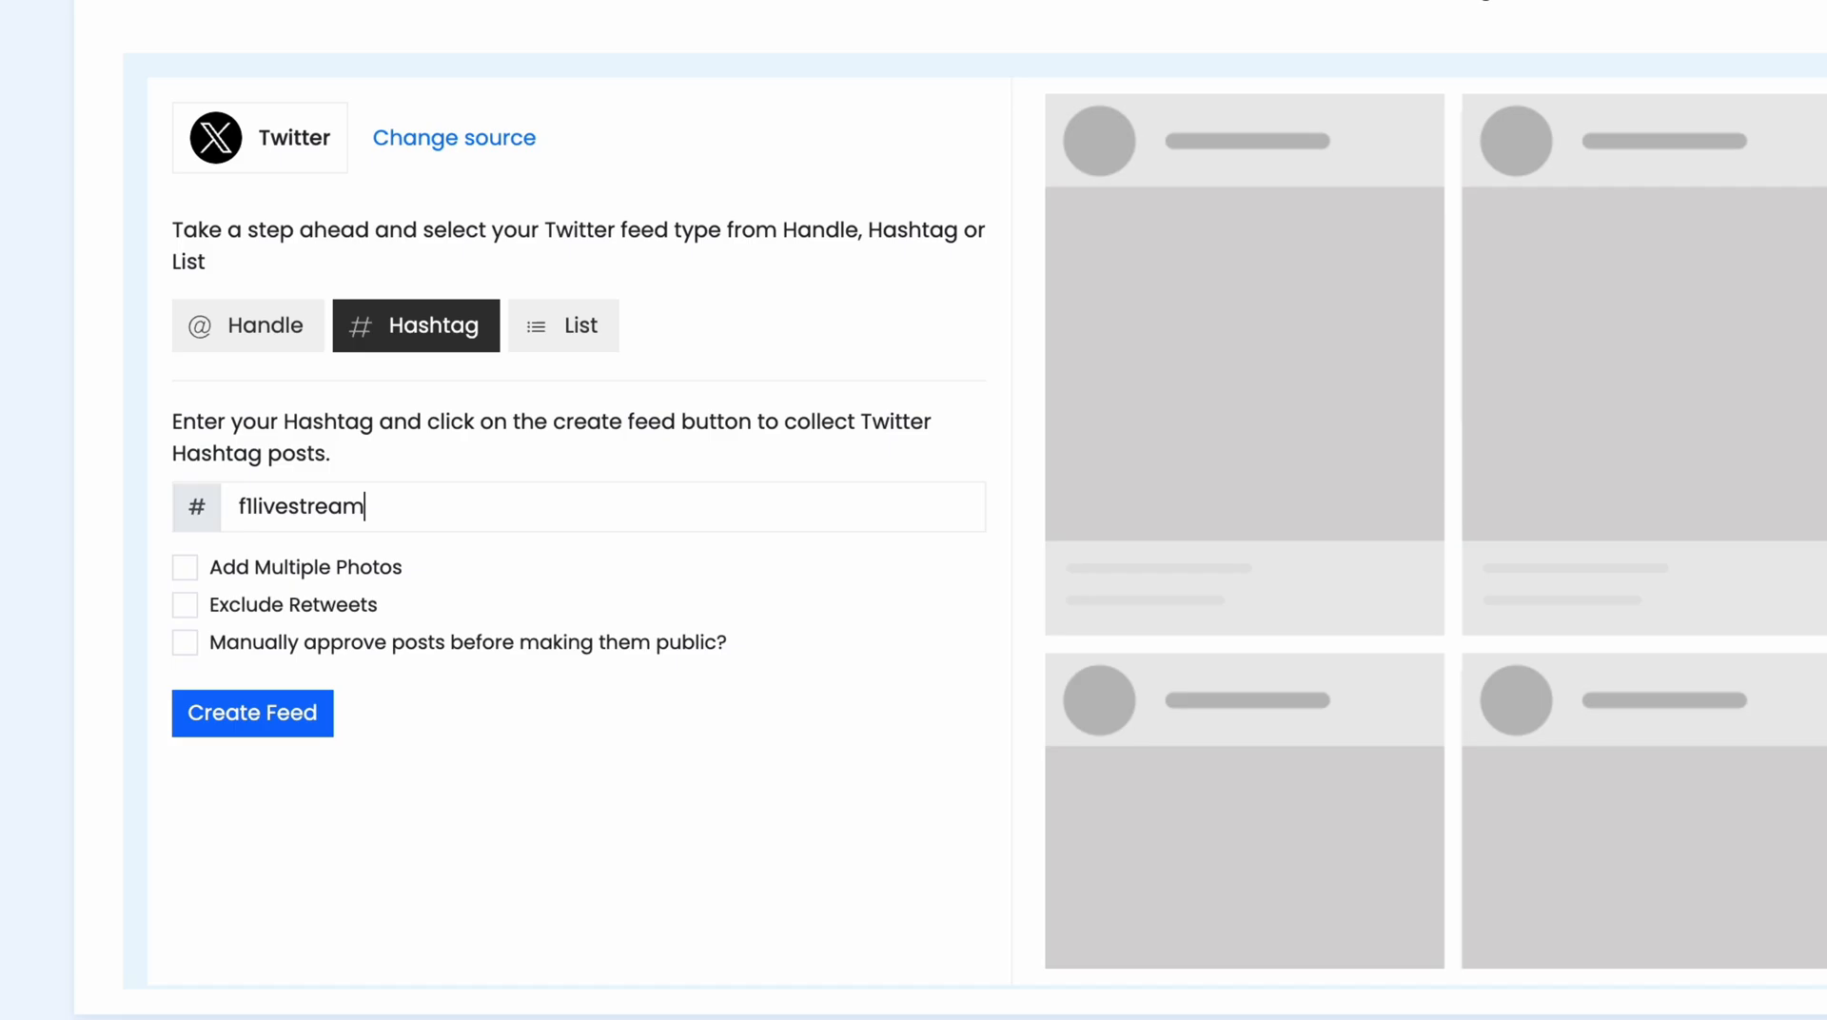
pyautogui.click(251, 712)
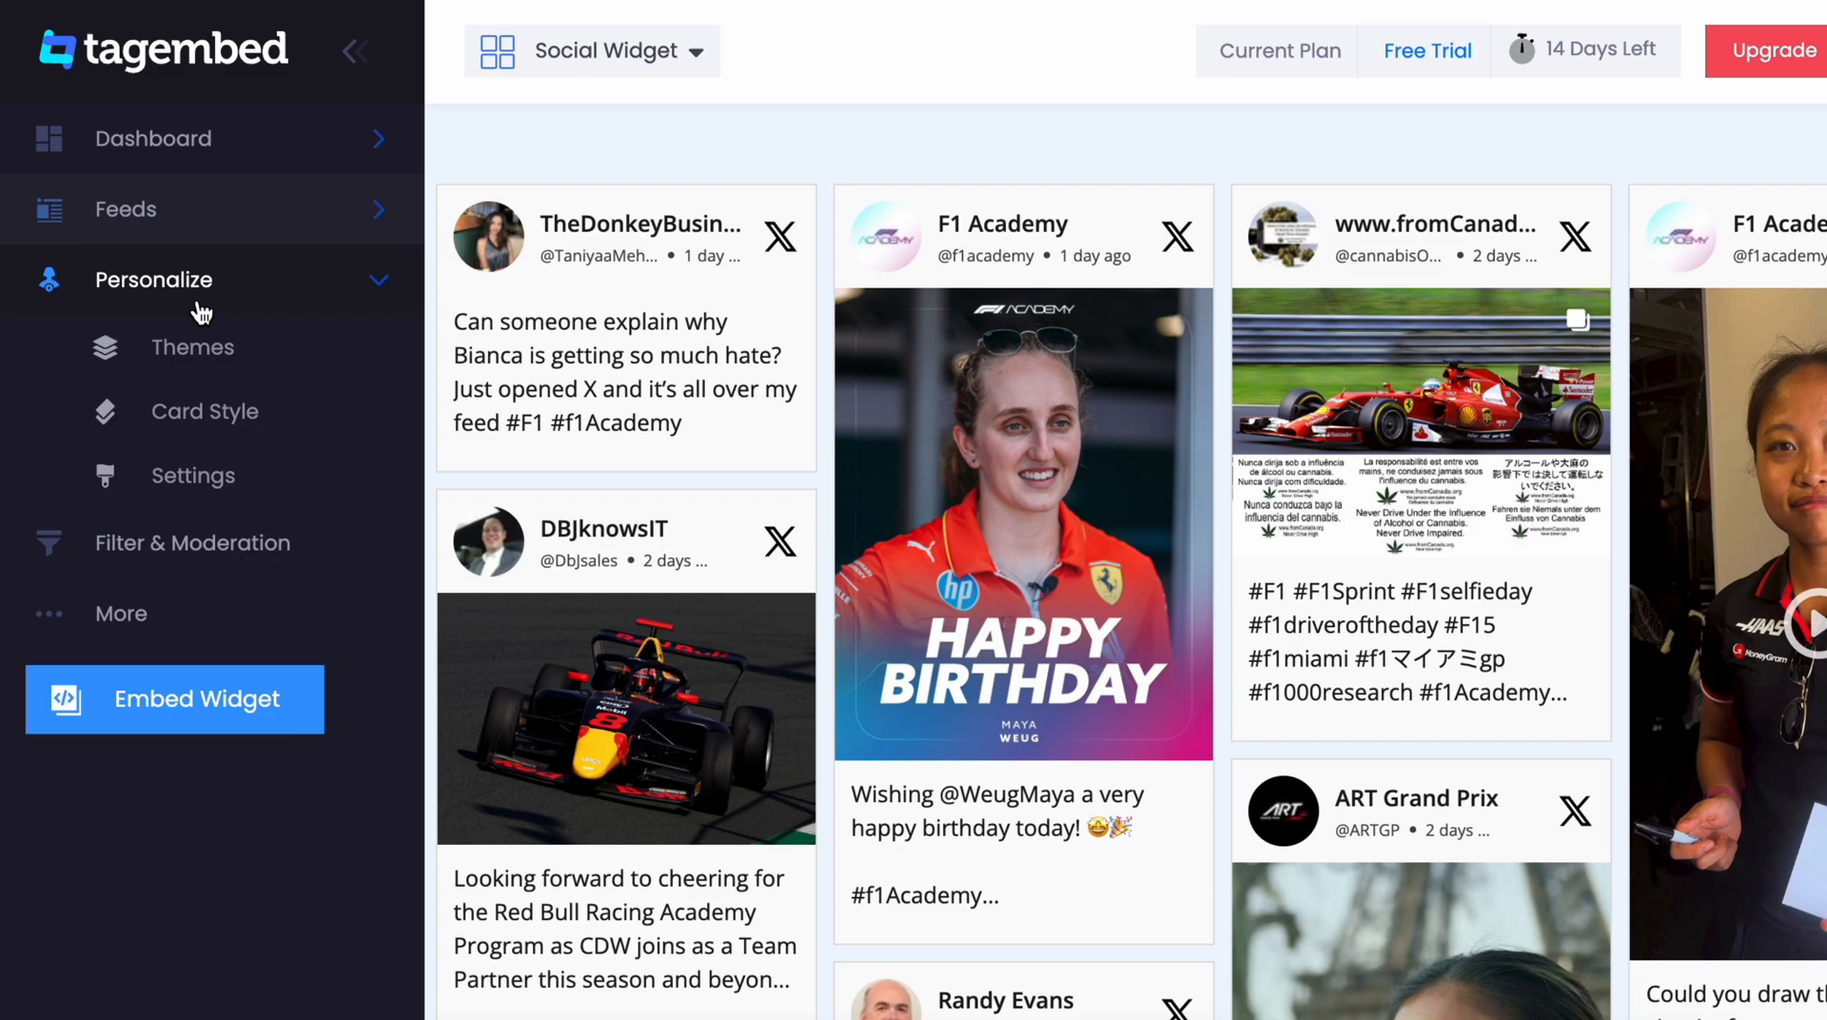
# - Review the Themes card style and theme settings, then apply the settings to the widget
pyautogui.click(192, 347)
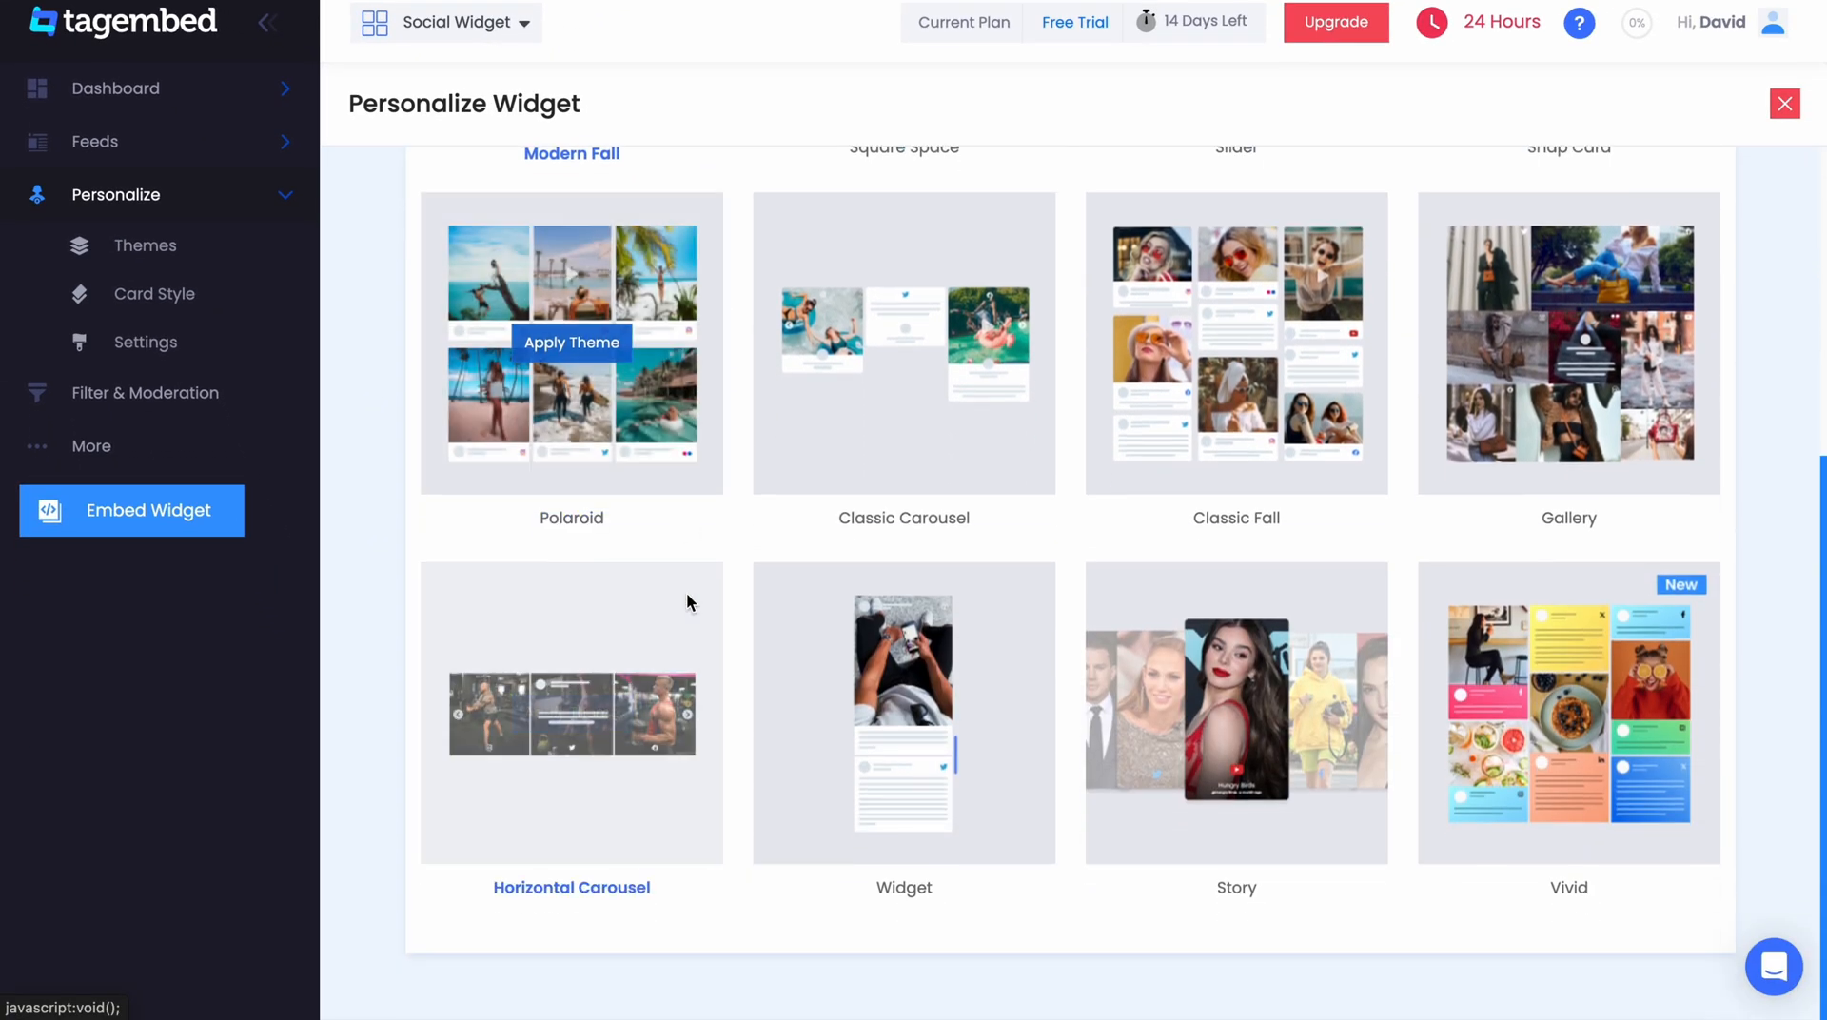
pyautogui.click(152, 293)
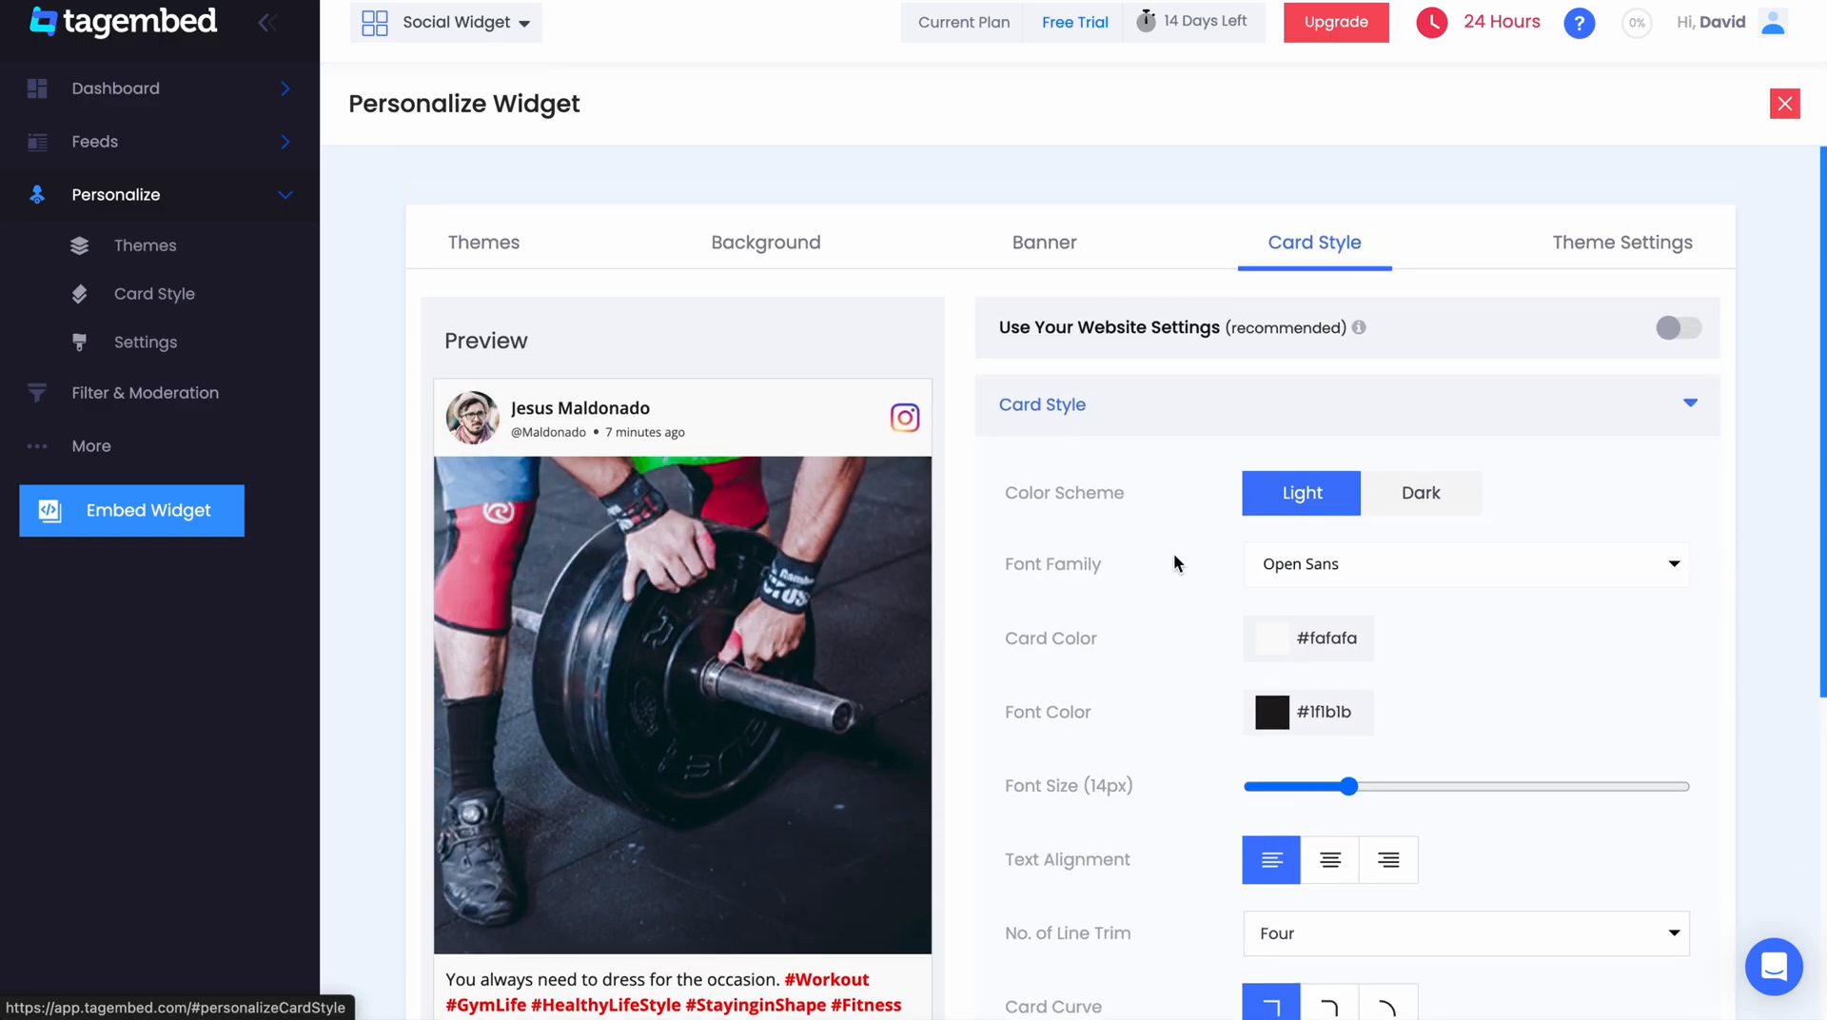
pyautogui.click(1621, 242)
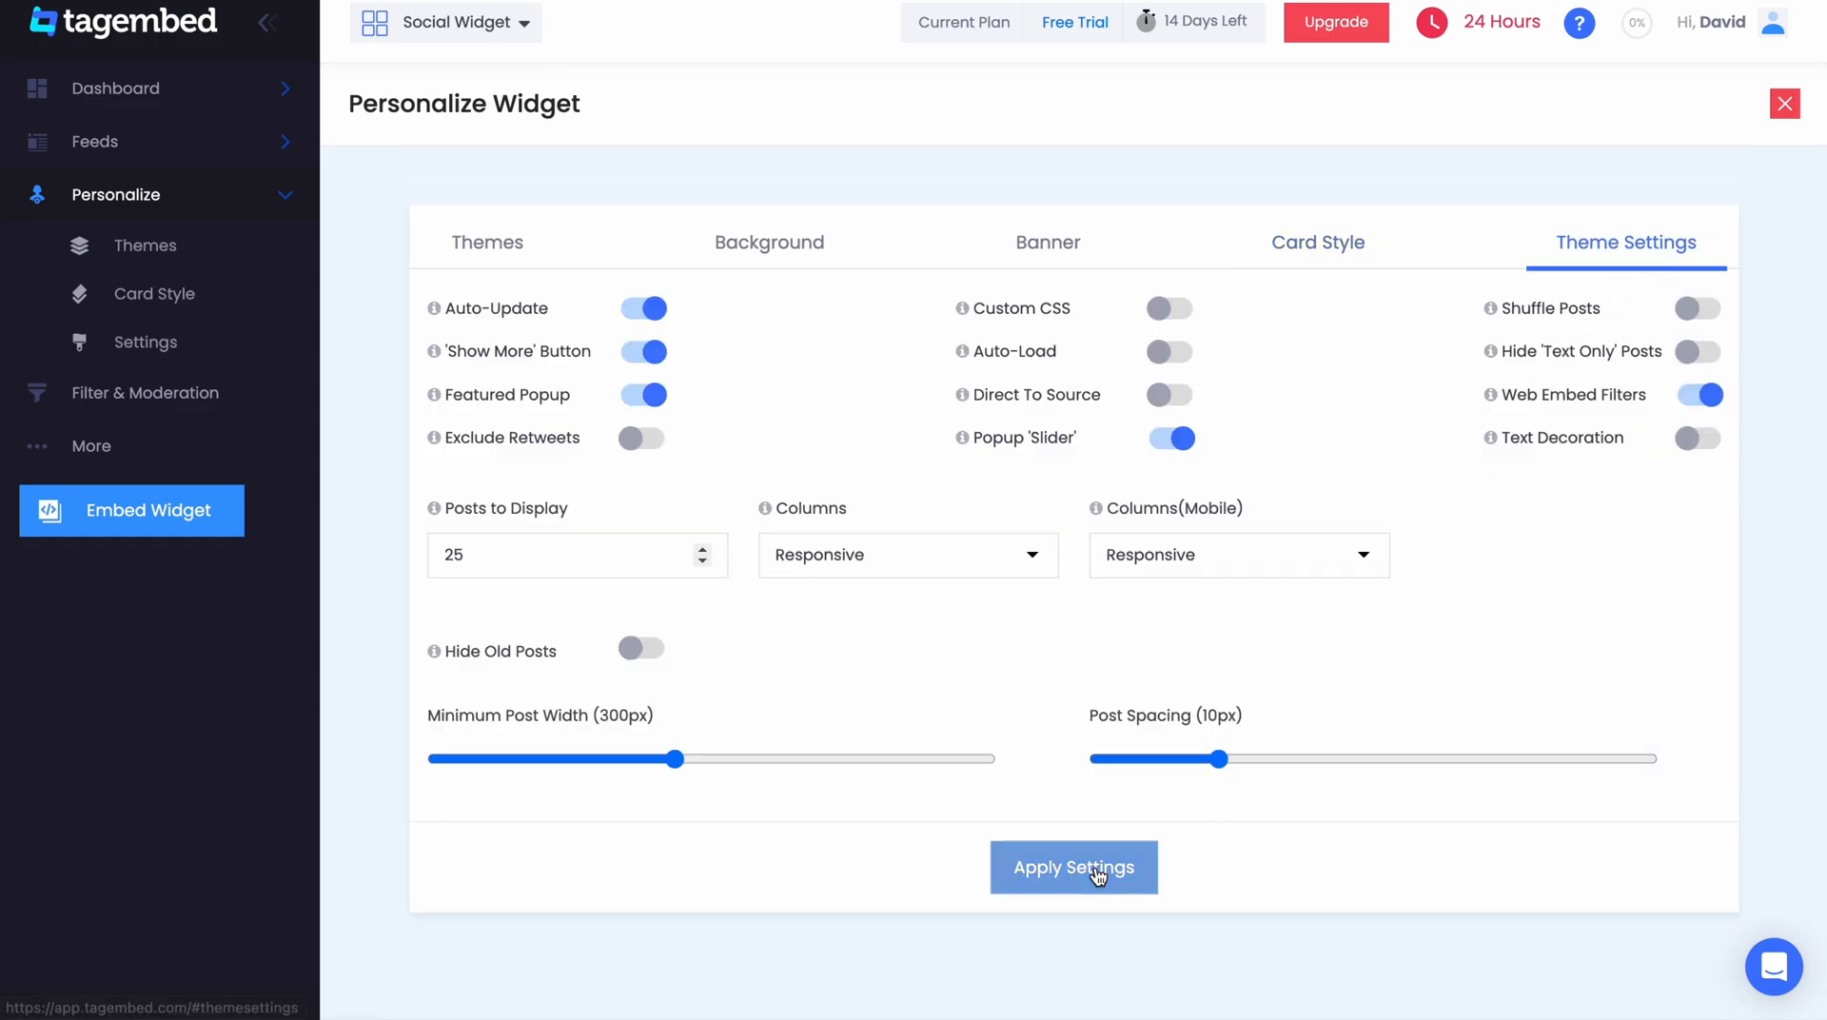
pyautogui.click(147, 511)
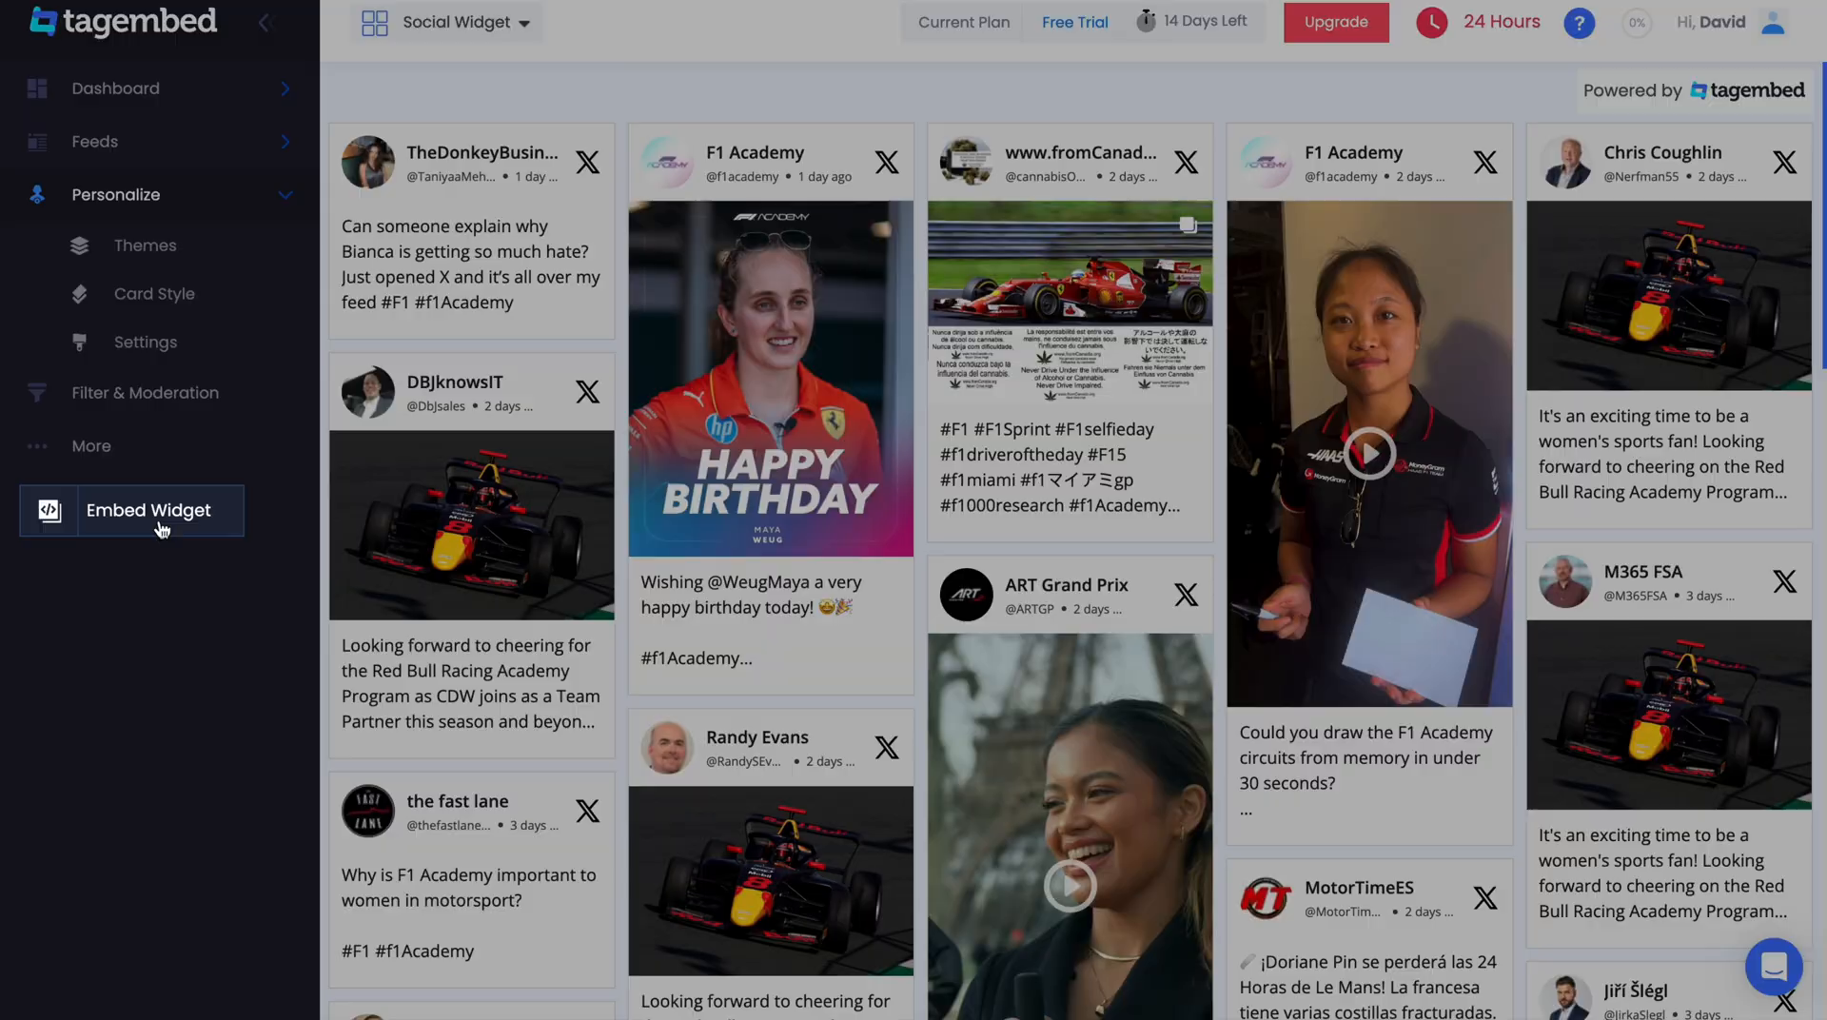
# - Generate the widget's Wix embed code and copy it
pyautogui.click(146, 511)
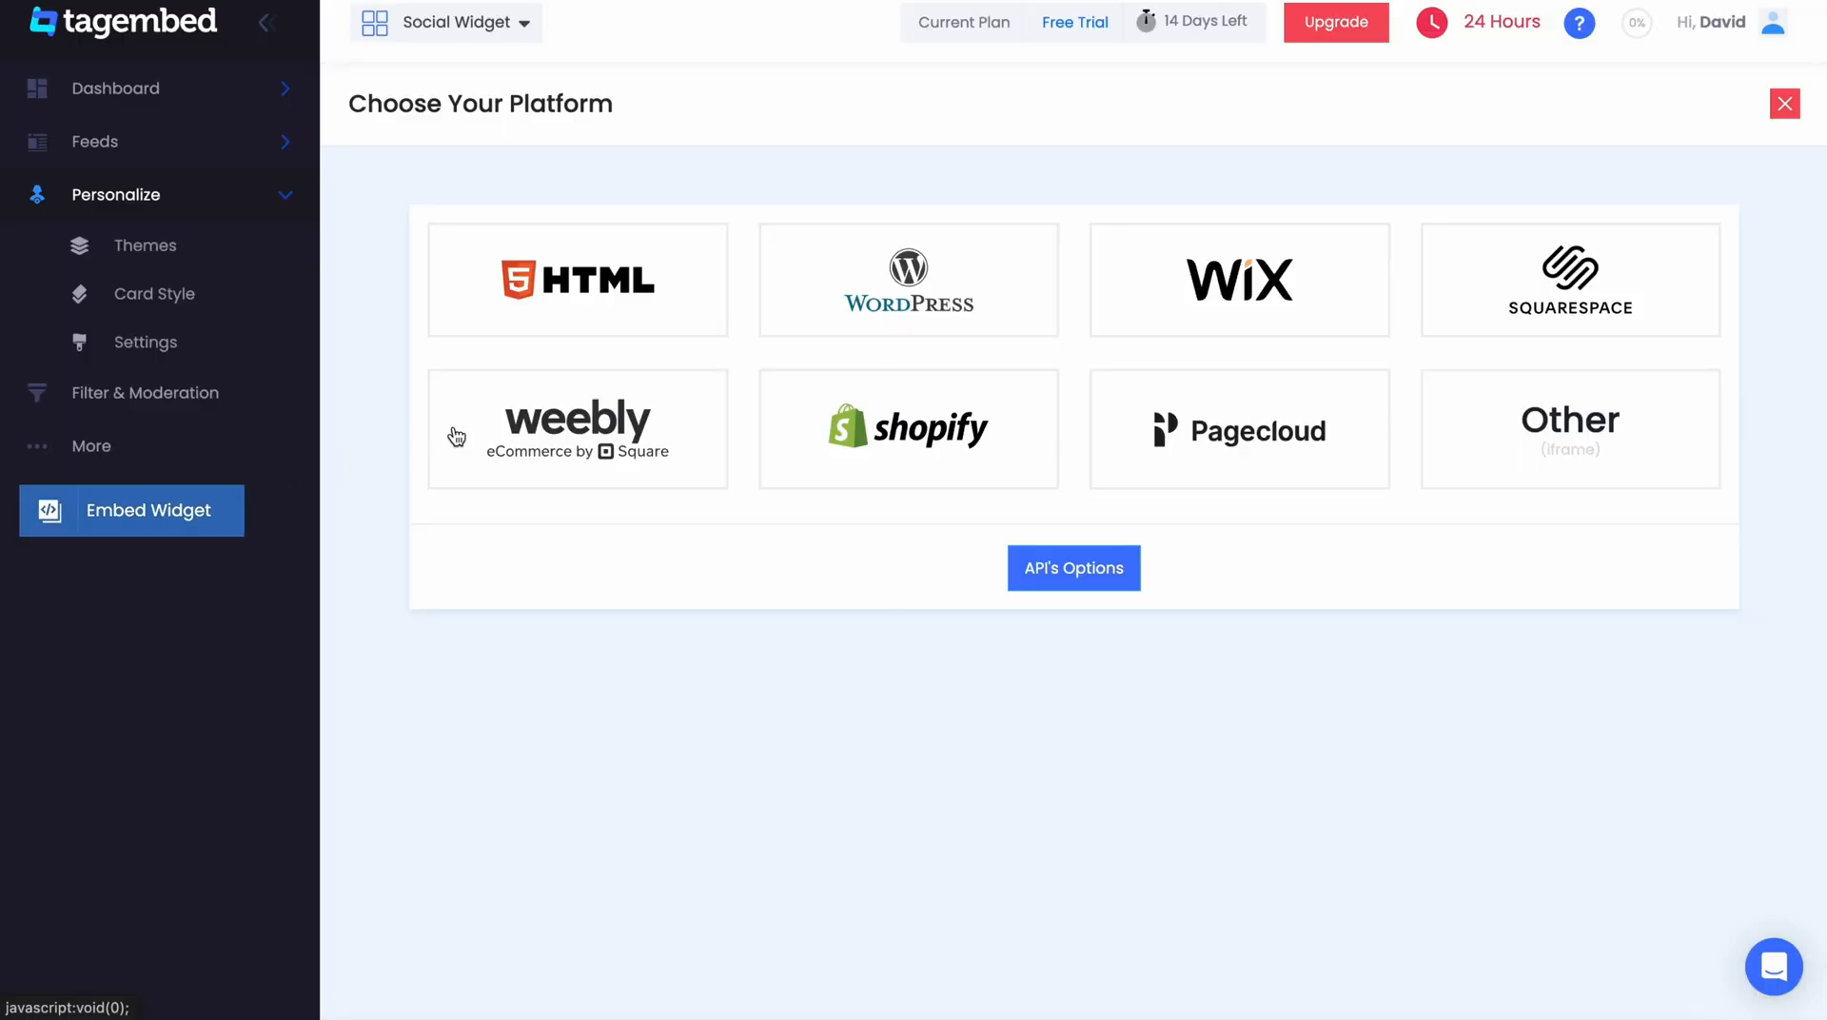
pyautogui.click(1239, 279)
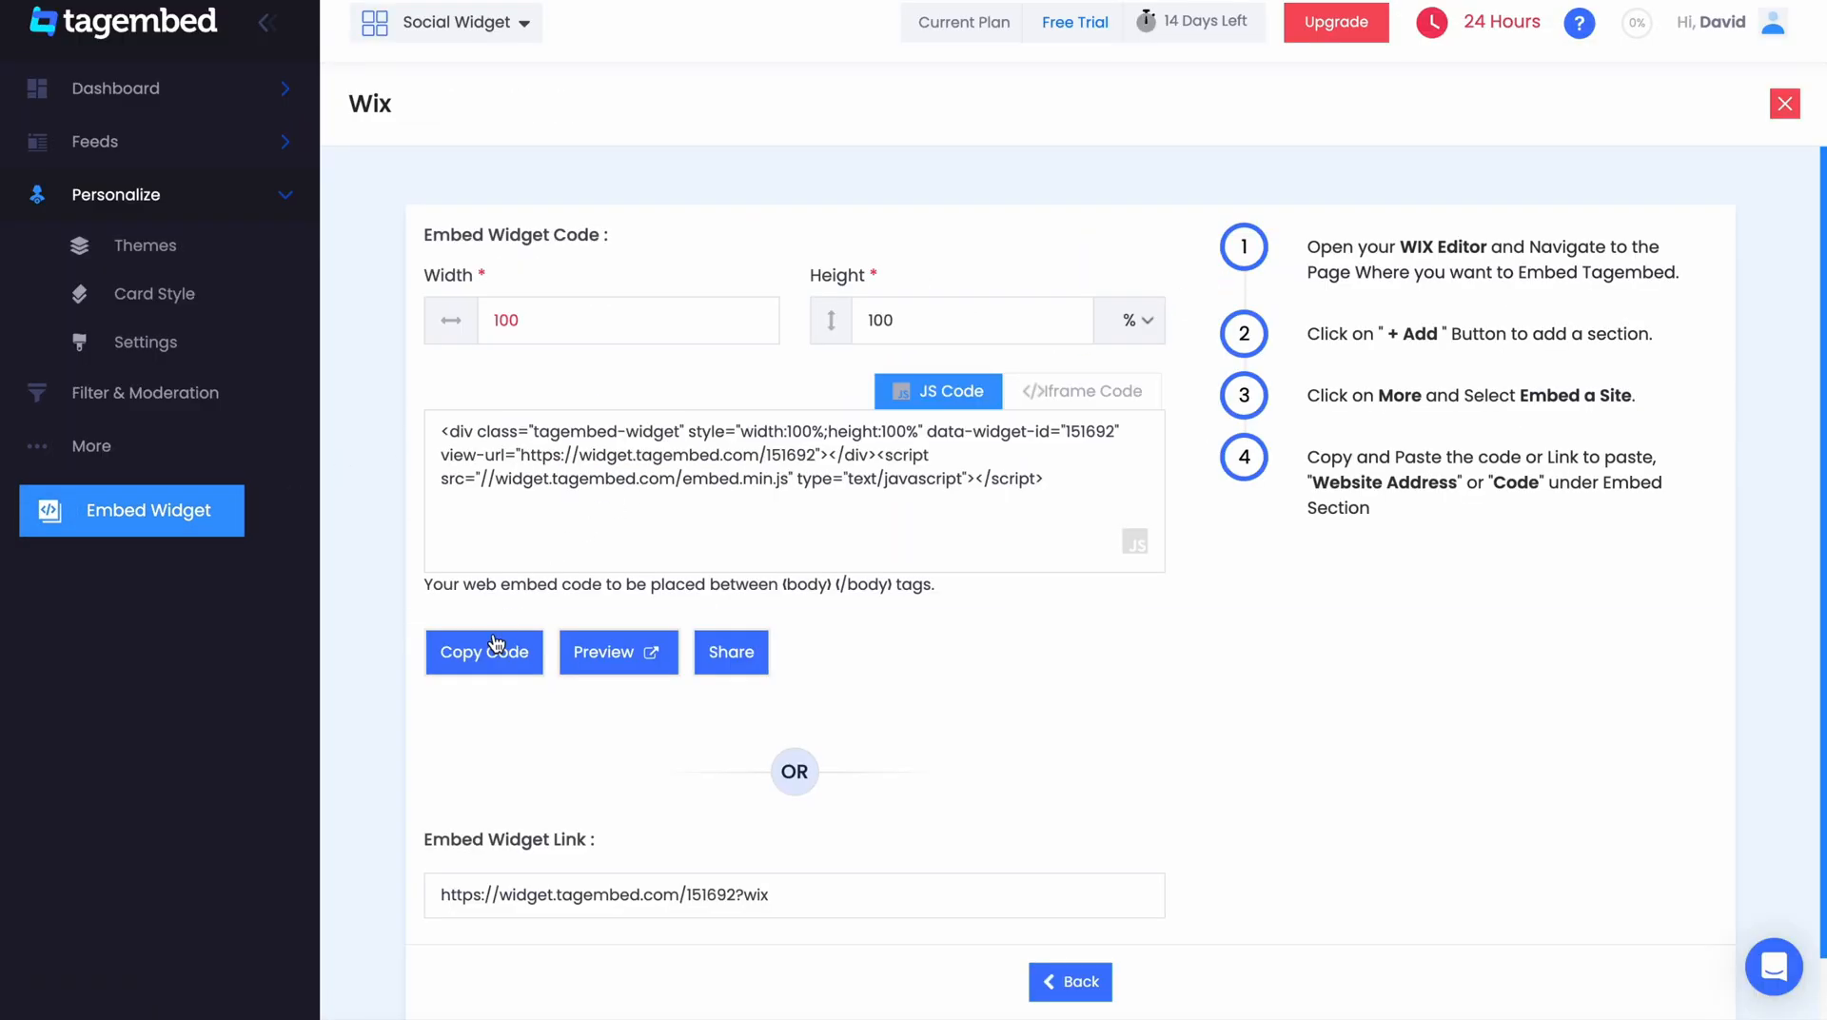
pyautogui.click(482, 652)
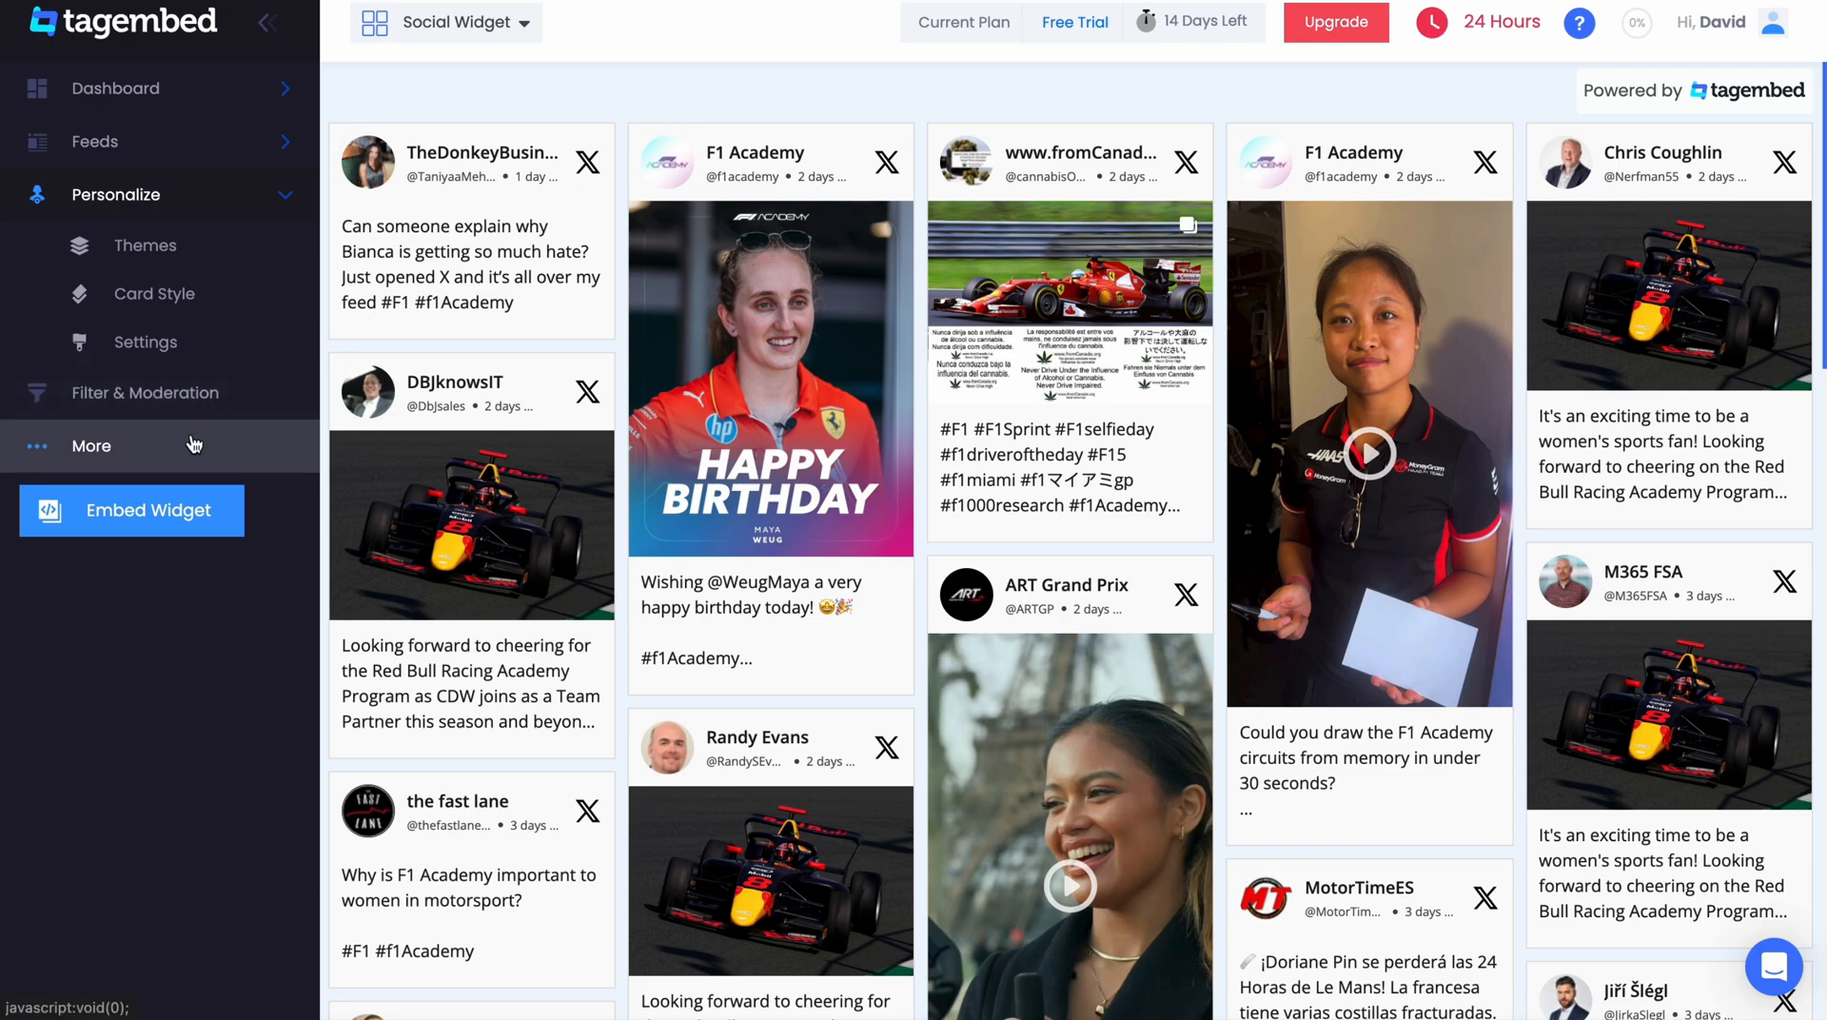
pyautogui.click(90, 445)
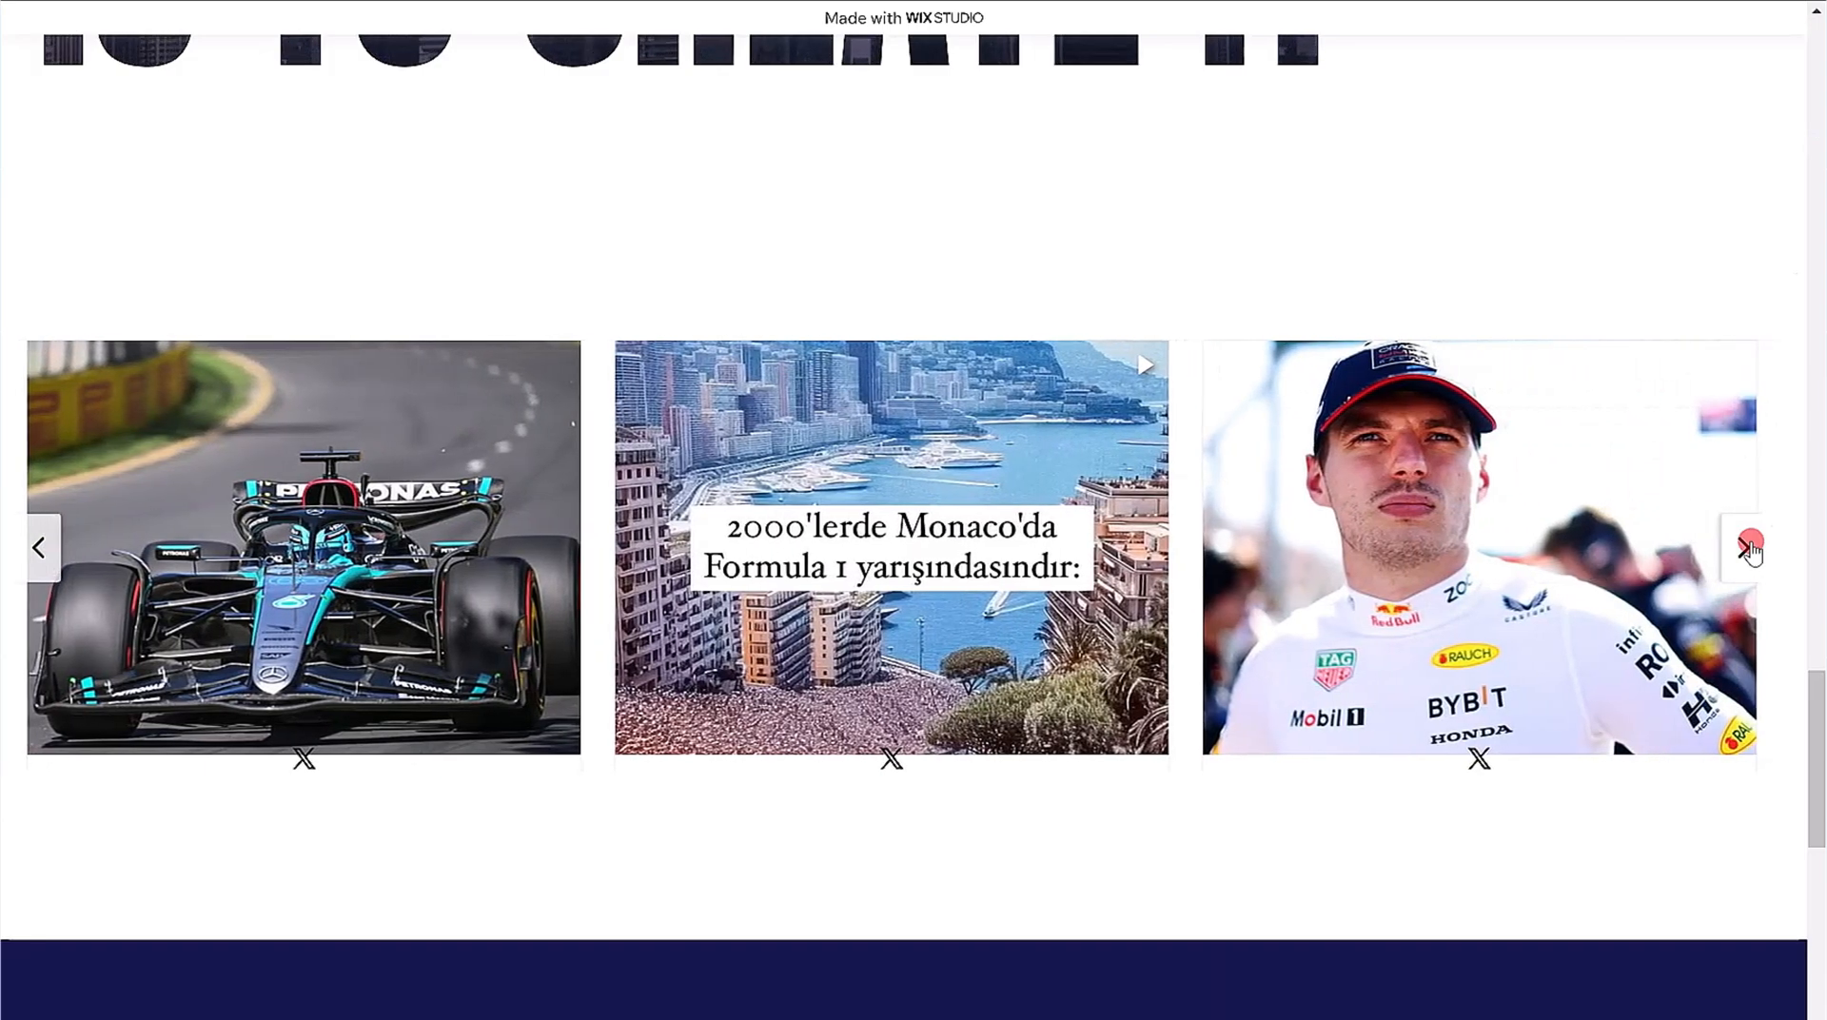
# - Advance the Tagembed carousel on the Wix page to the next F1 posts
pyautogui.click(1747, 547)
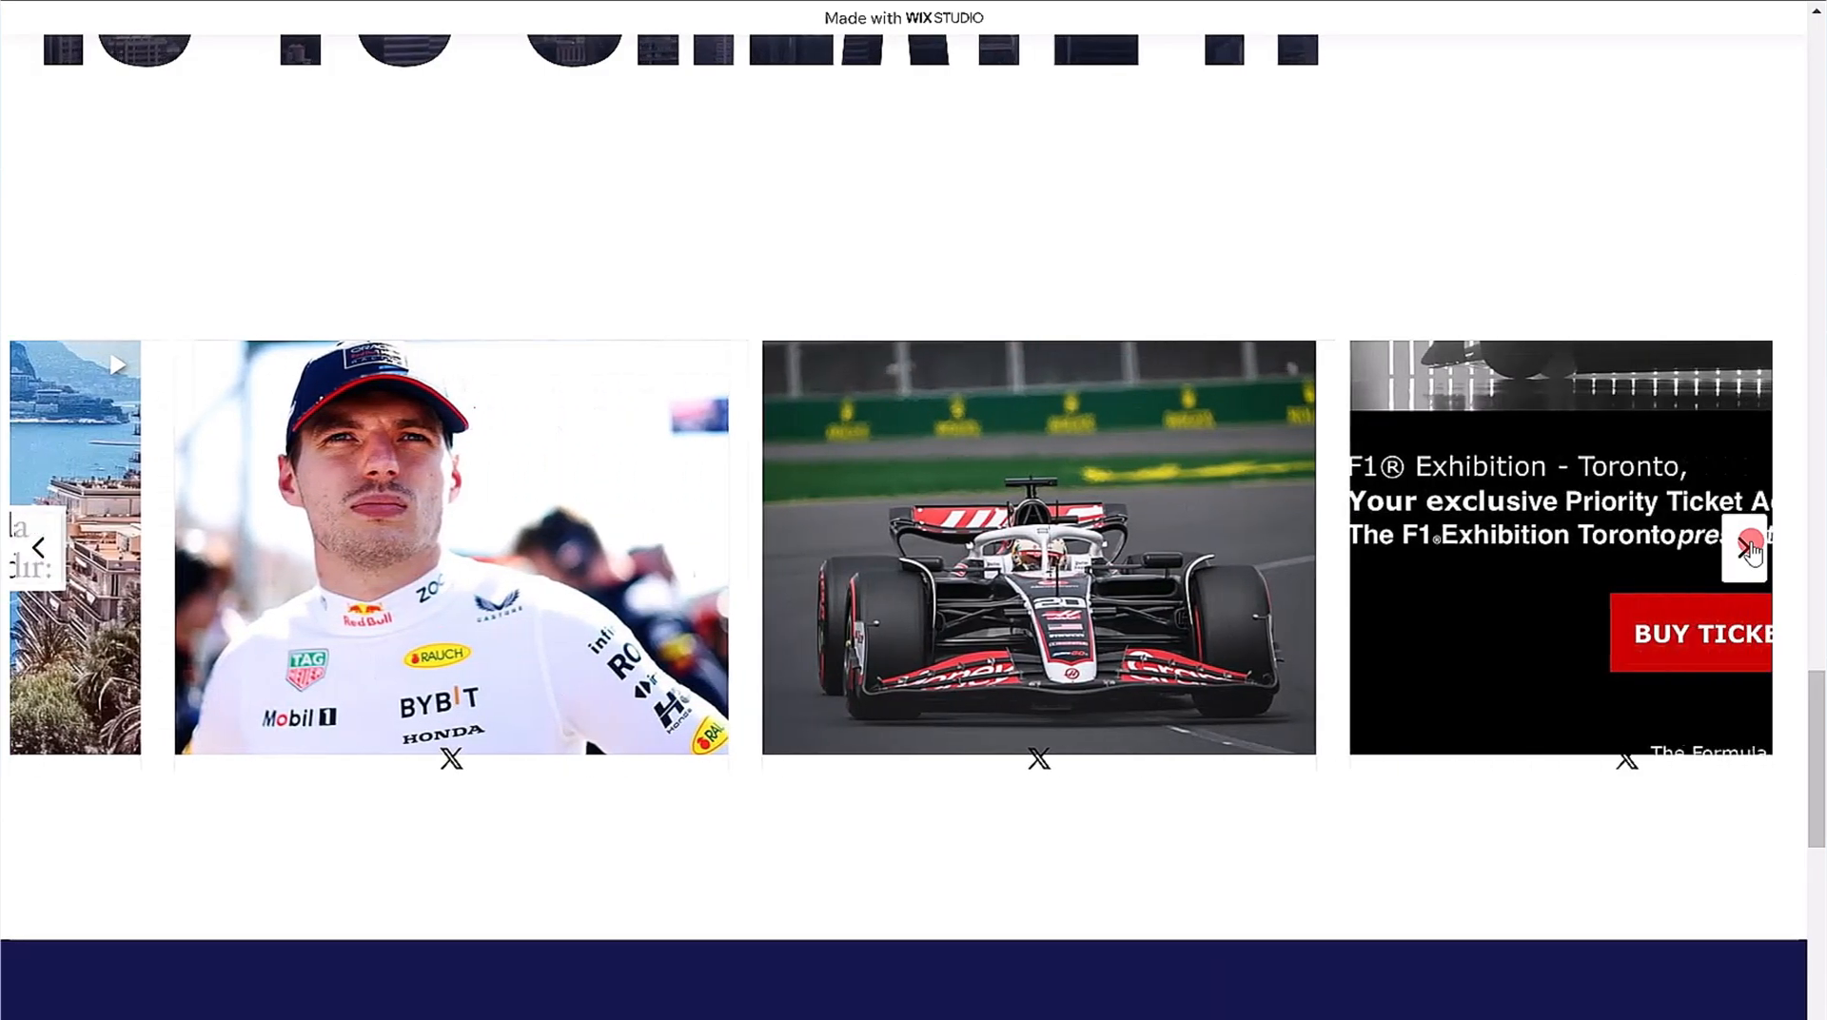